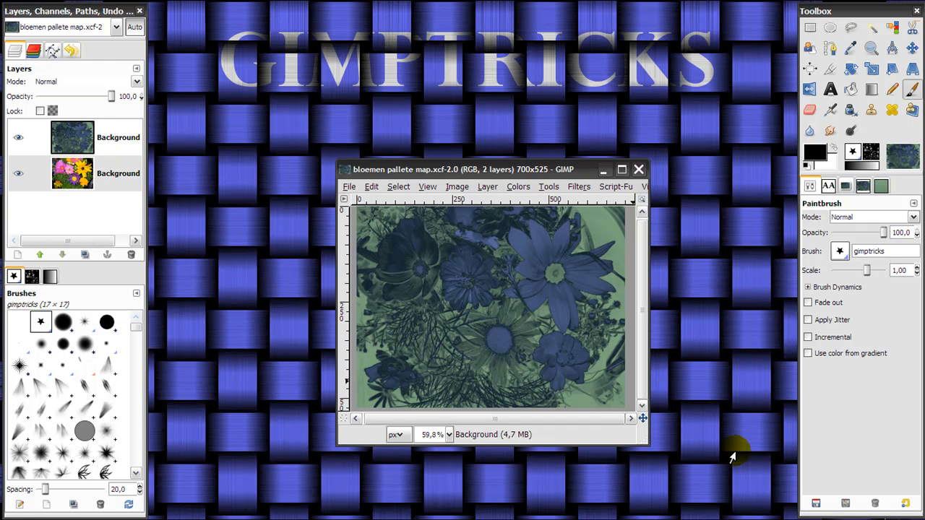
pyautogui.moveTo(439, 266)
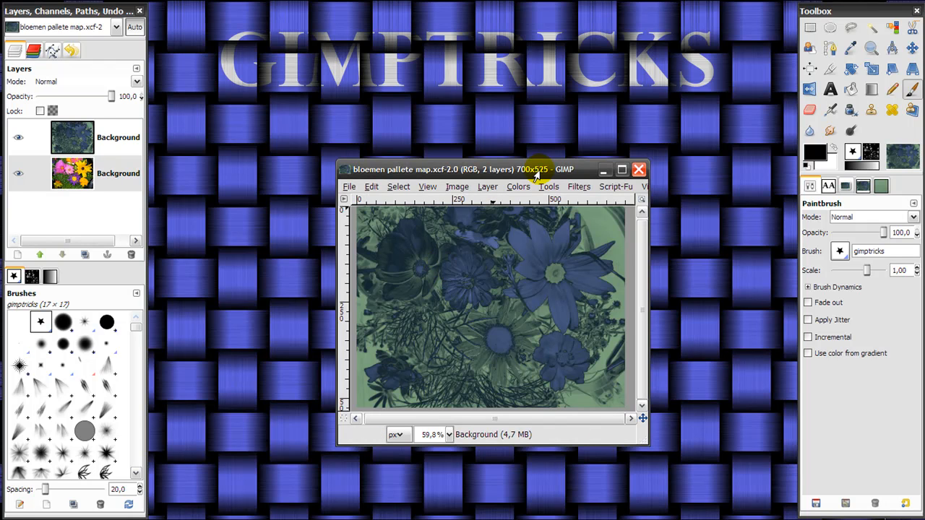
pyautogui.moveTo(570, 174)
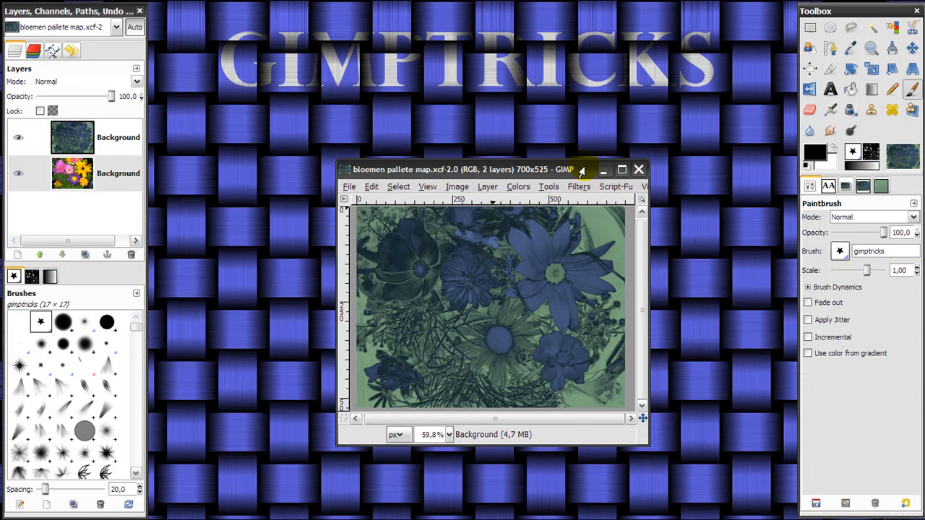
pyautogui.moveTo(75, 12)
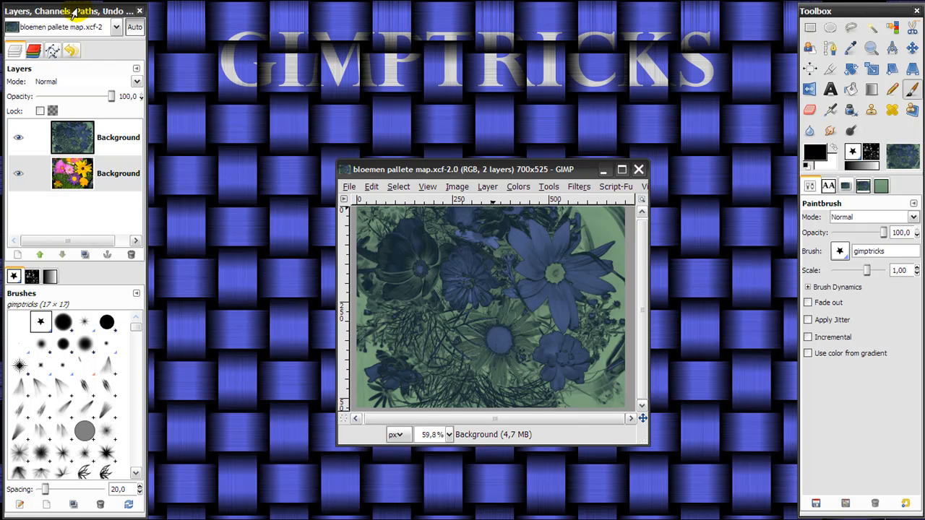
pyautogui.moveTo(585, 180)
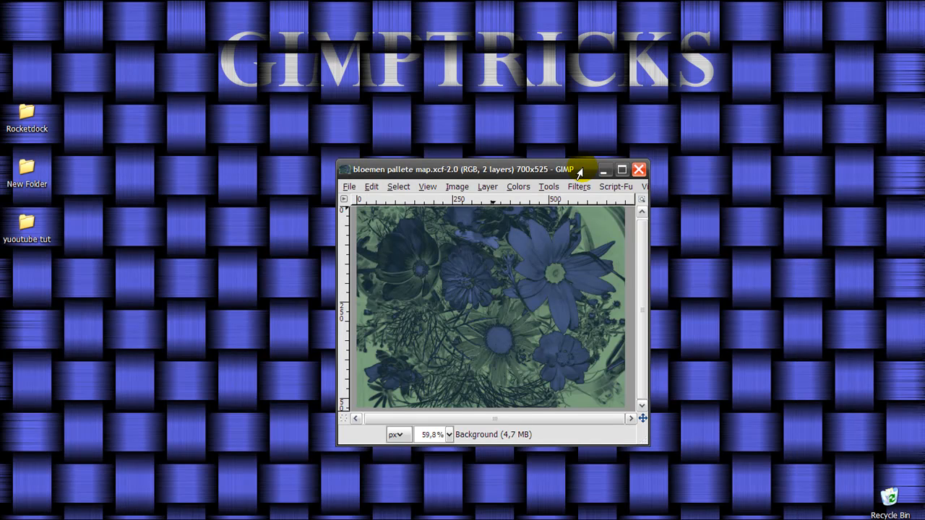
pyautogui.moveTo(642, 277)
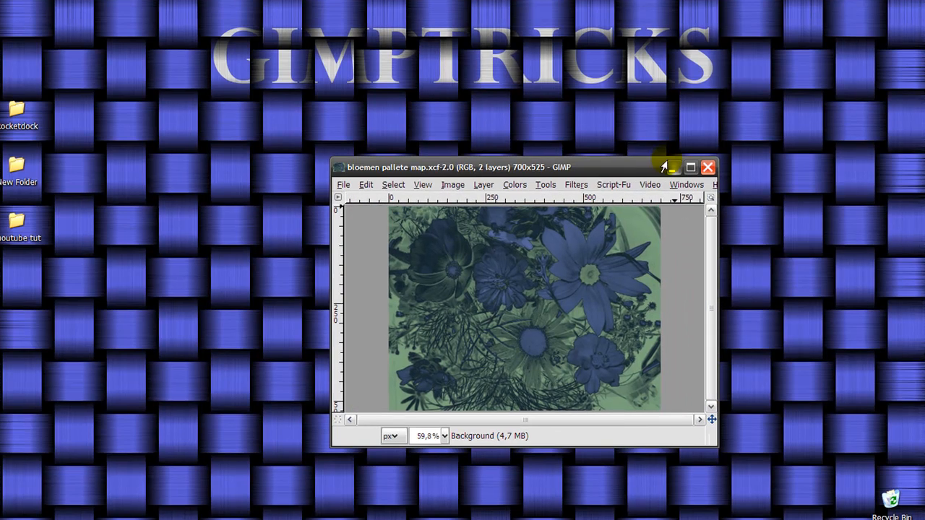
# Bring back the layers dock and toolbox from the Windows list around the flower image window.
pyautogui.click(647, 133)
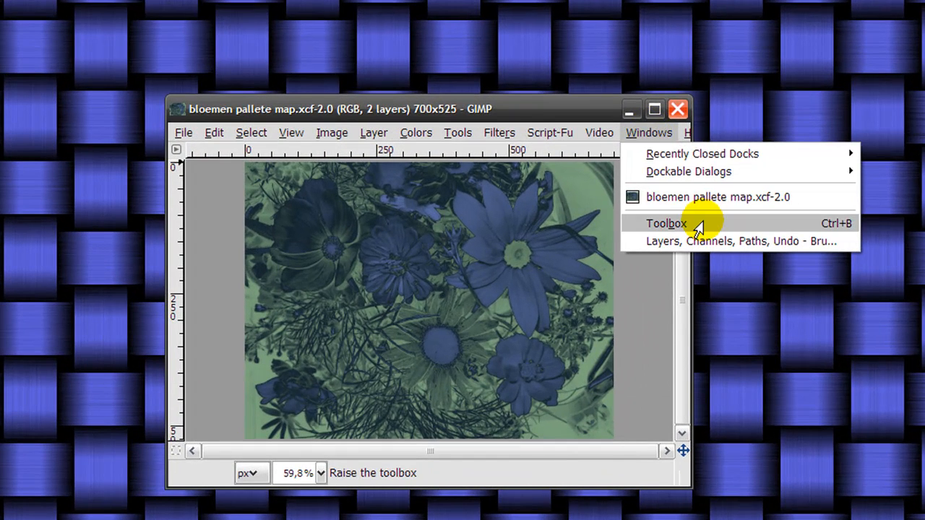
pyautogui.moveTo(841, 234)
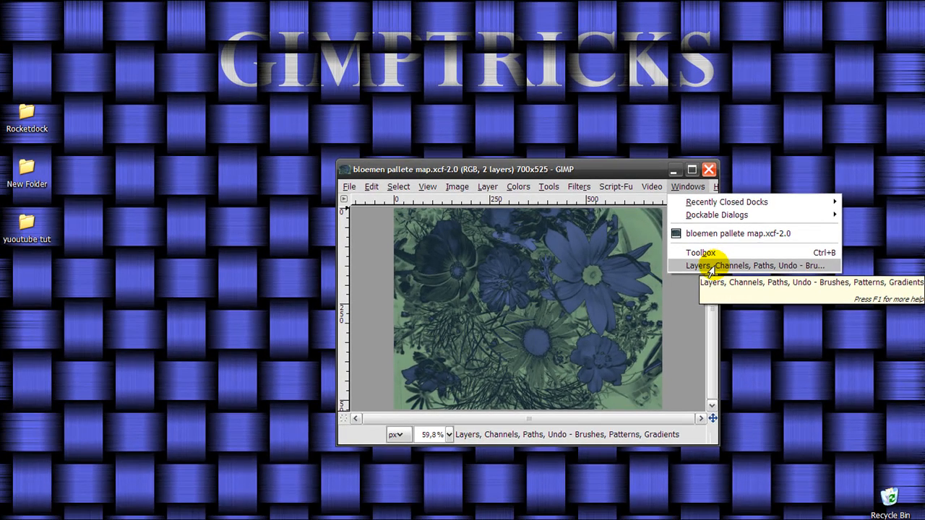
pyautogui.click(757, 266)
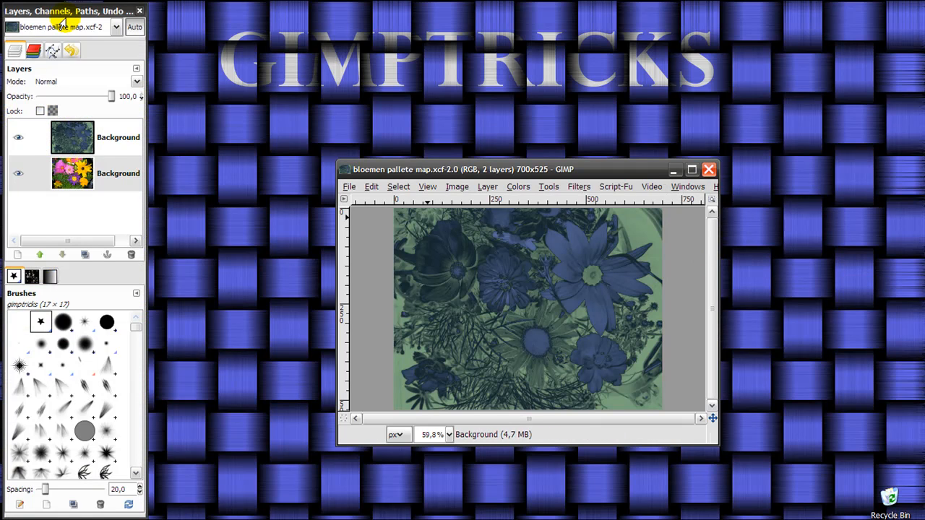
pyautogui.moveTo(616, 195)
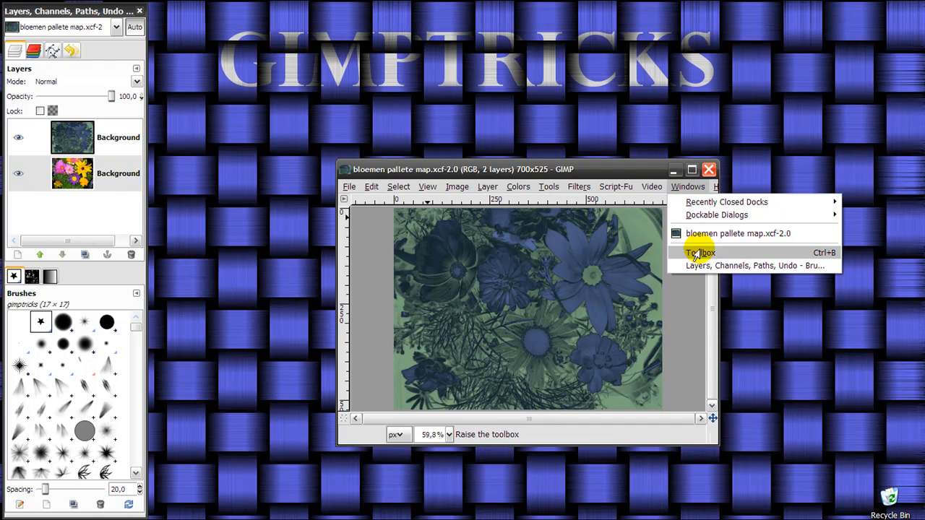
pyautogui.click(700, 253)
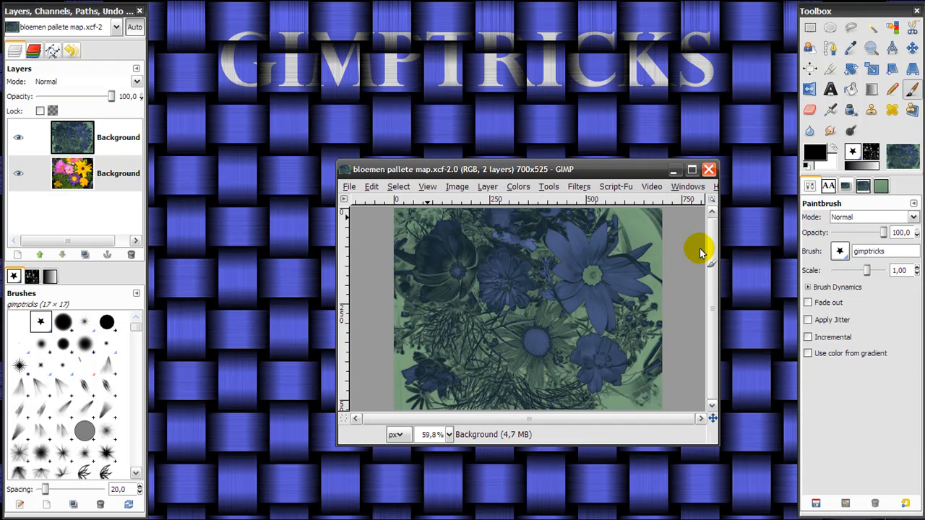
pyautogui.moveTo(856, 13)
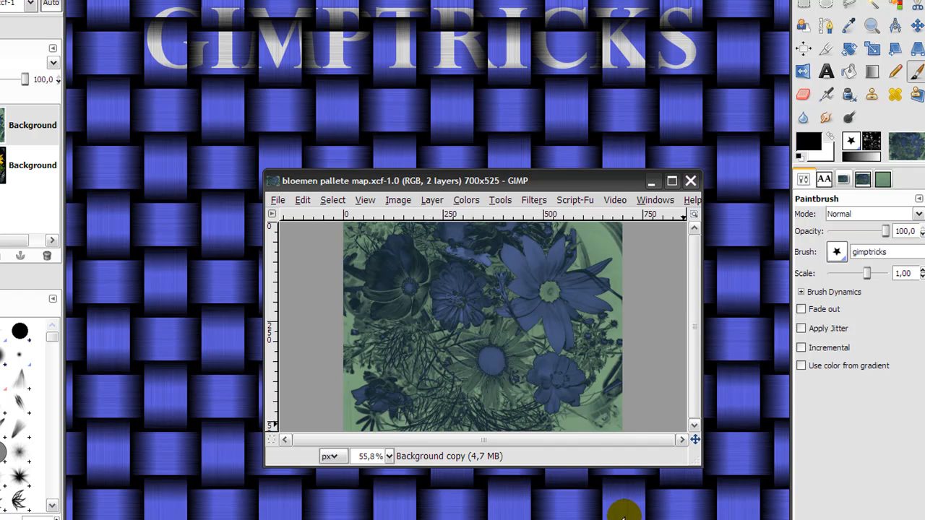
pyautogui.moveTo(645, 490)
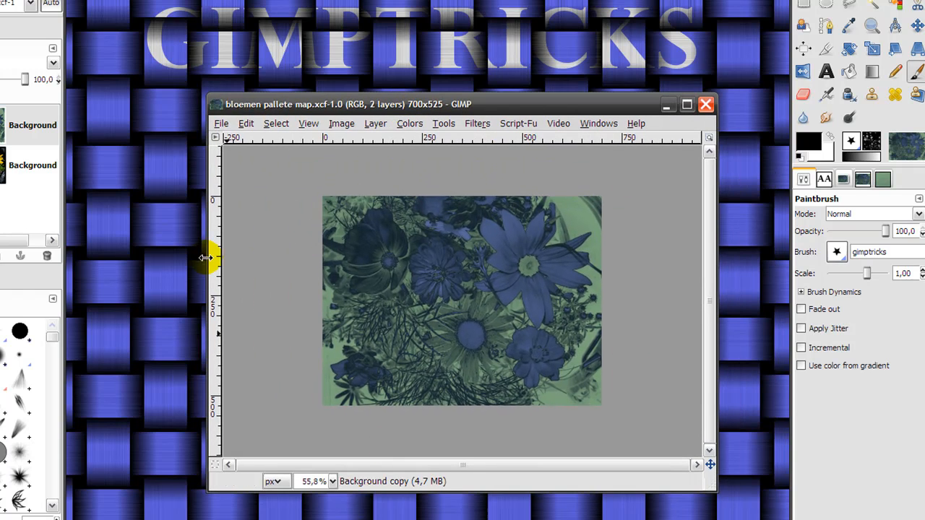
pyautogui.moveTo(682, 130)
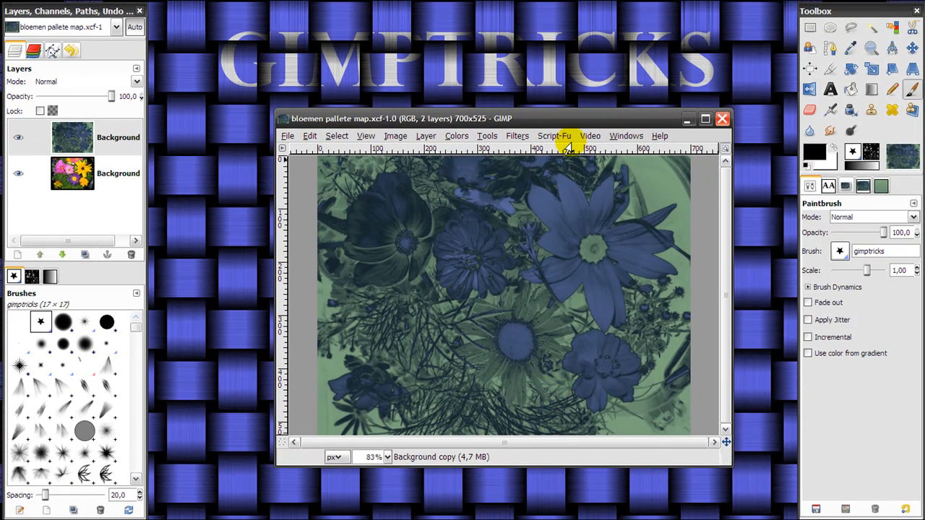
pyautogui.moveTo(725, 476)
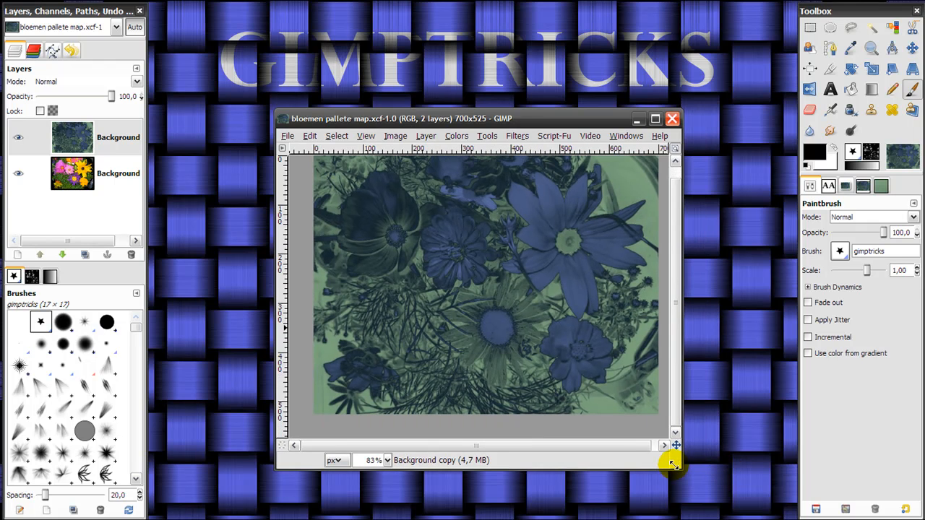
pyautogui.click(654, 118)
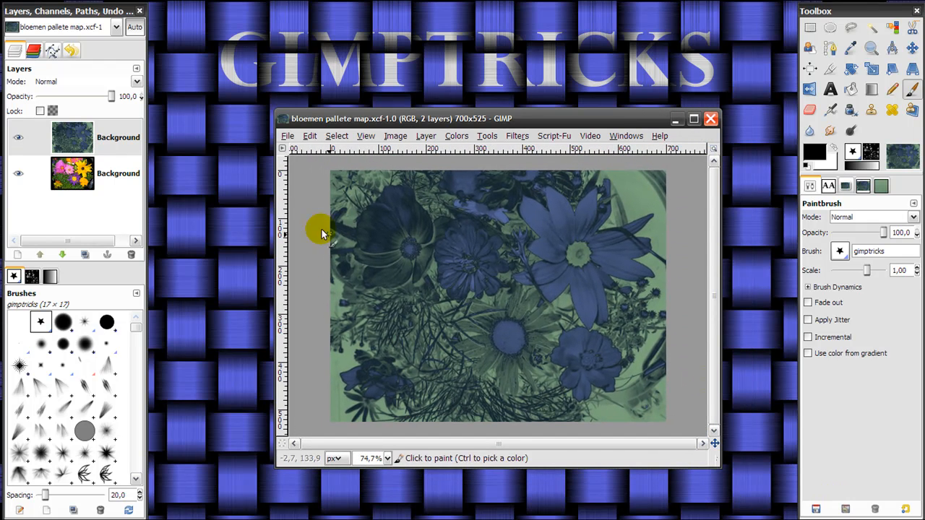
pyautogui.moveTo(543, 276)
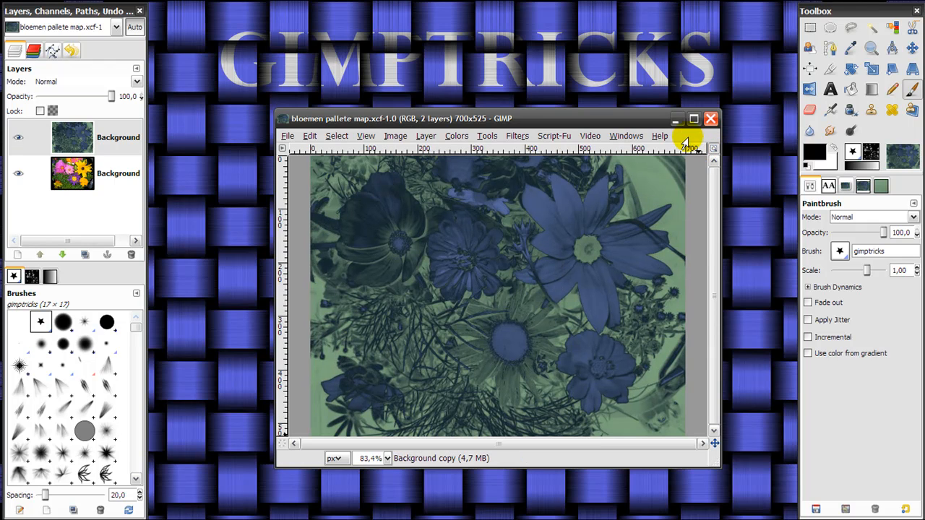
pyautogui.moveTo(701, 441)
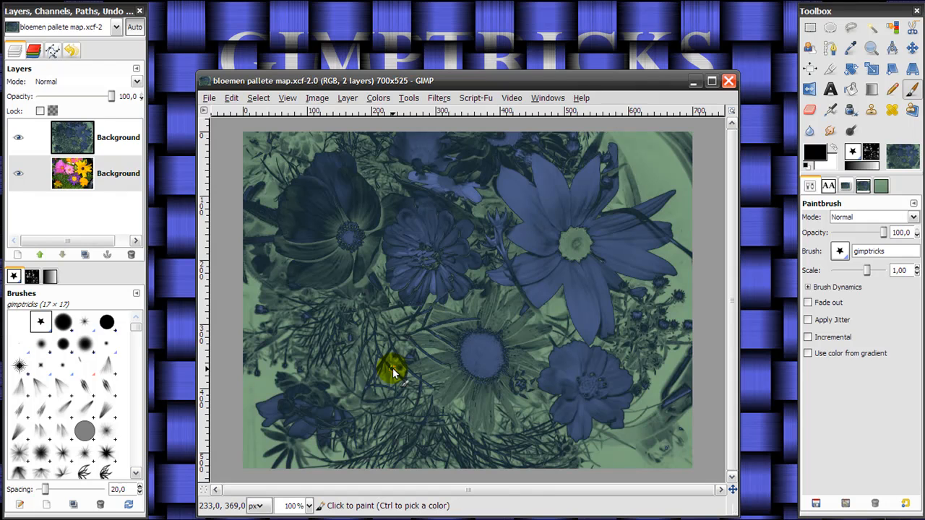
pyautogui.moveTo(422, 343)
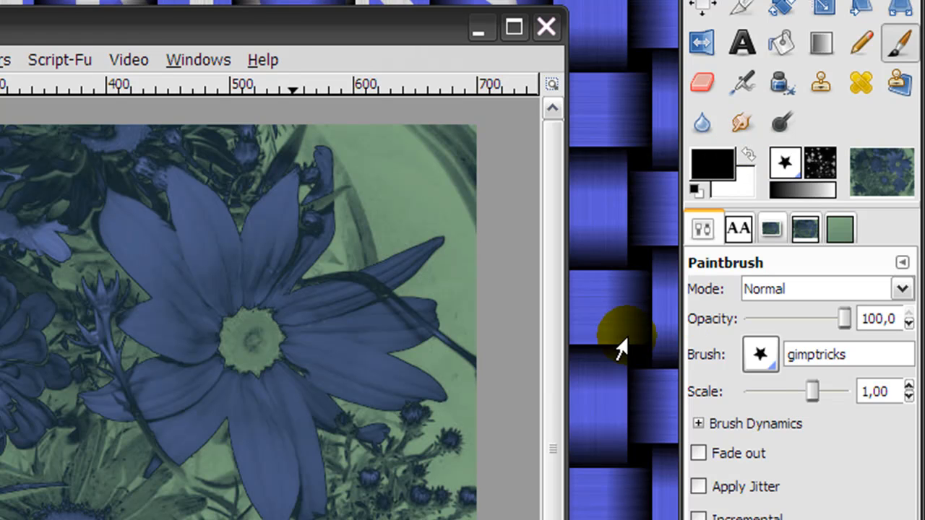
pyautogui.moveTo(711, 174)
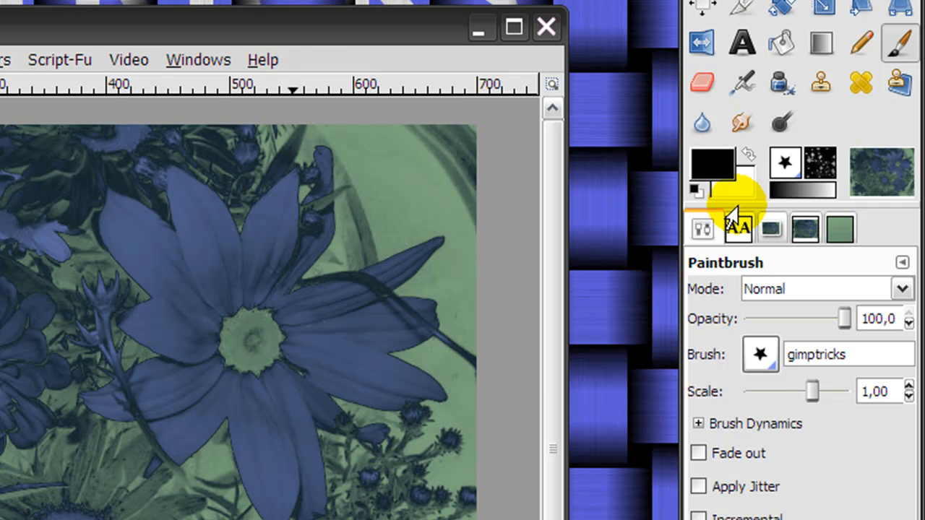
pyautogui.click(711, 166)
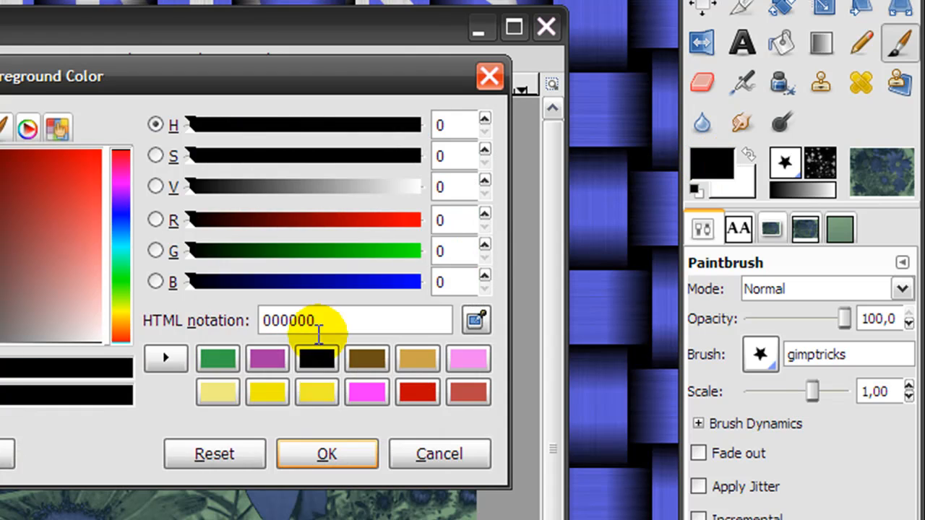
pyautogui.click(327, 454)
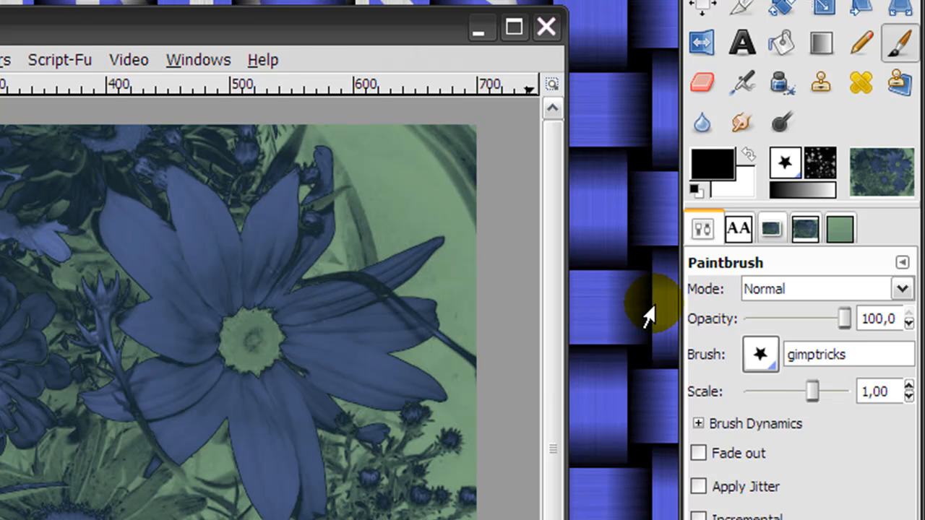
pyautogui.moveTo(809, 398)
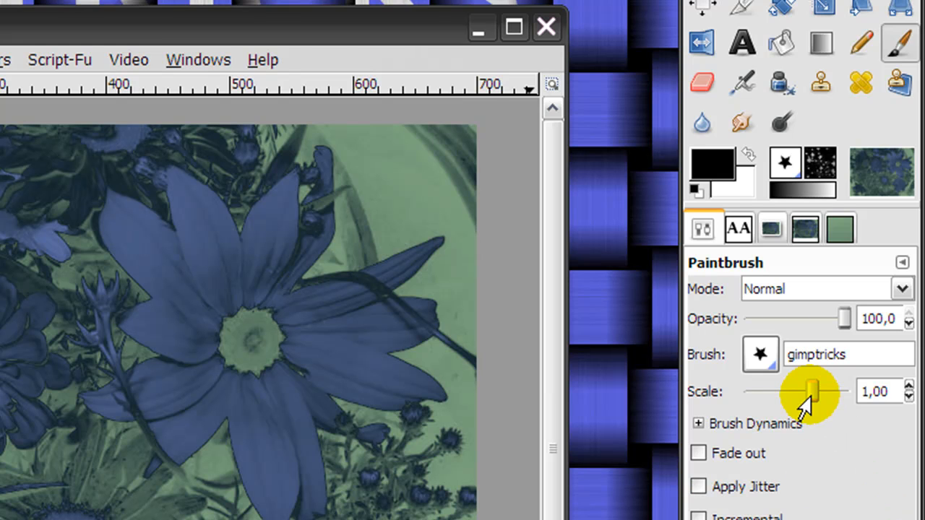
pyautogui.moveTo(354, 202)
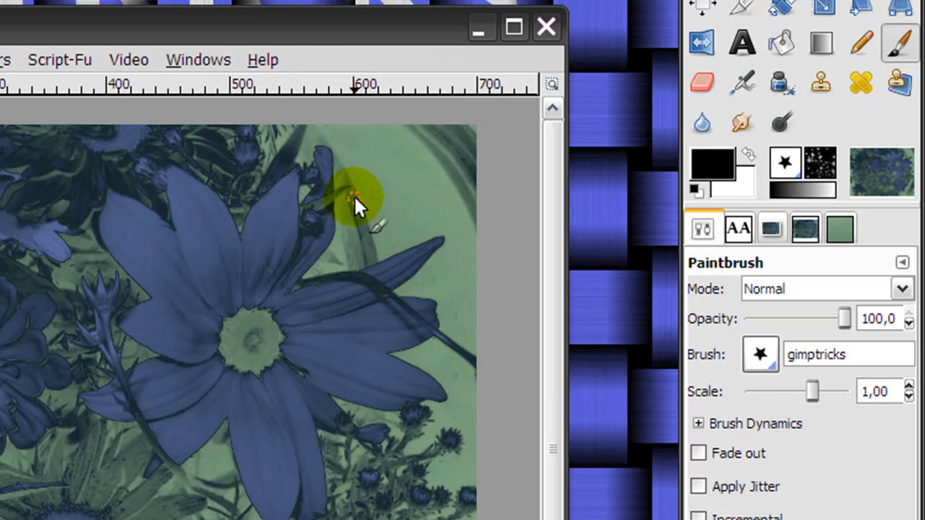
pyautogui.moveTo(726, 274)
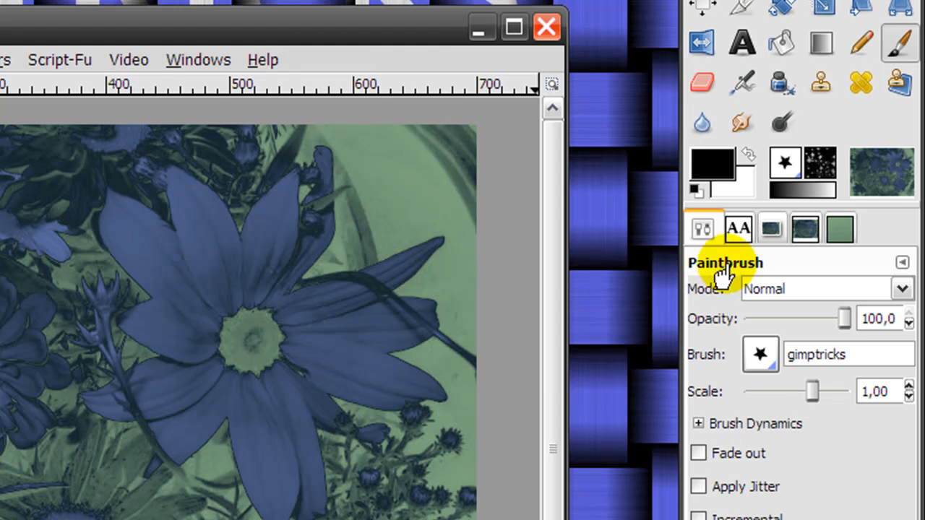
pyautogui.moveTo(705, 162)
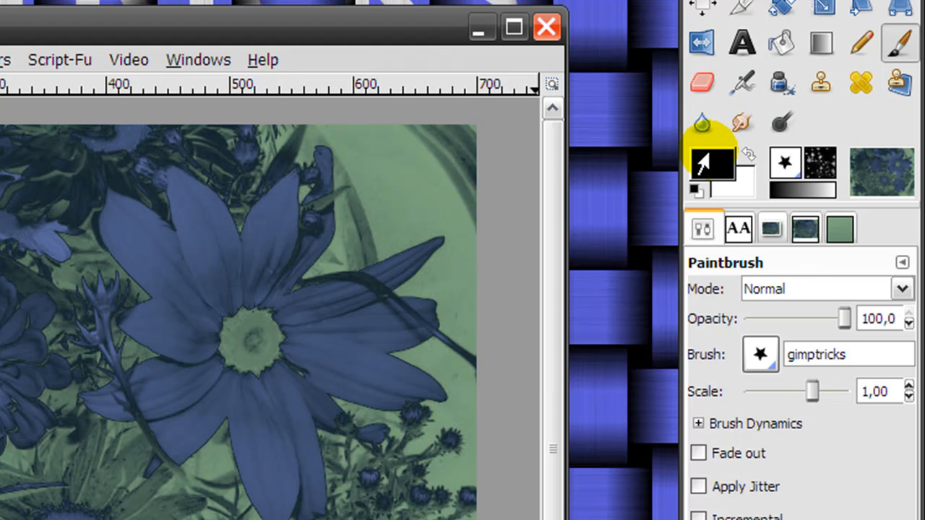
pyautogui.moveTo(462, 491)
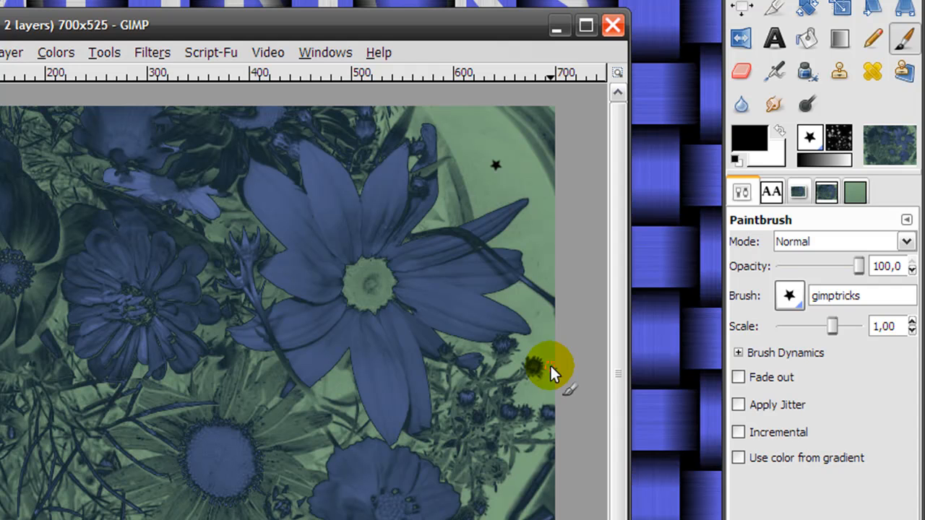
pyautogui.moveTo(705, 376)
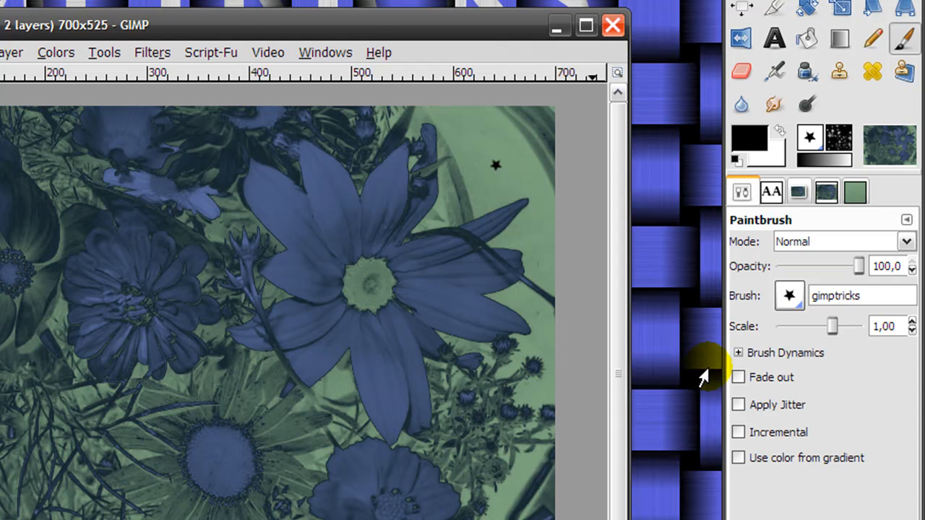
# Vary the star brush size on the Scale slider from smallest to large.
pyautogui.moveTo(832, 326); pyautogui.dragTo(853, 327)
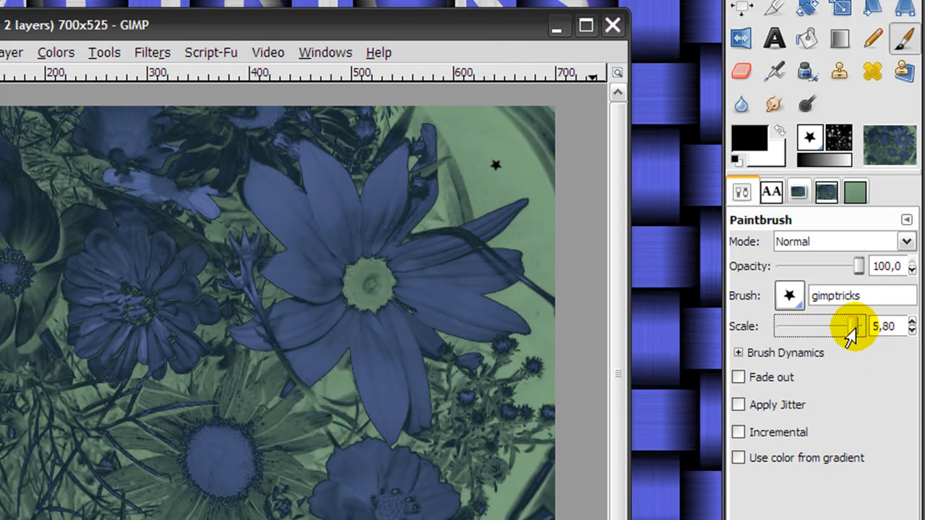
pyautogui.moveTo(853, 329); pyautogui.dragTo(795, 330)
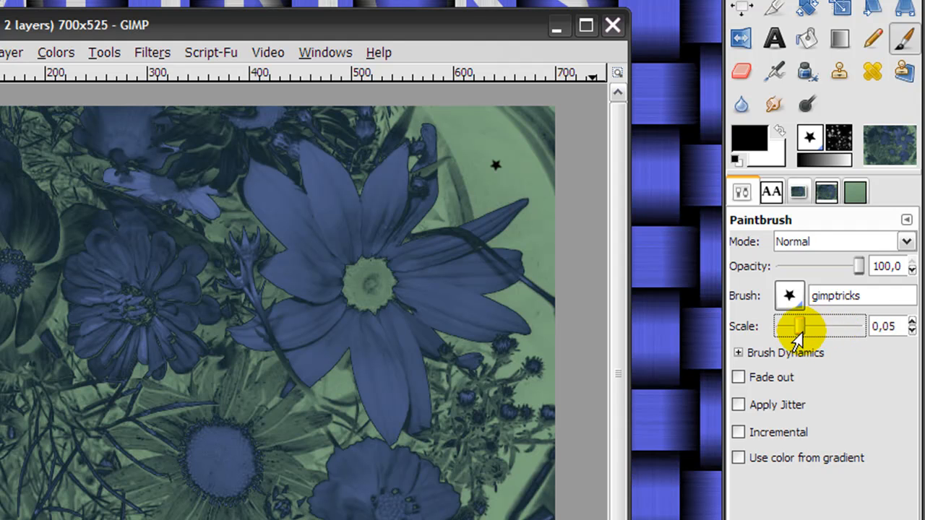
pyautogui.moveTo(795, 335); pyautogui.dragTo(853, 332)
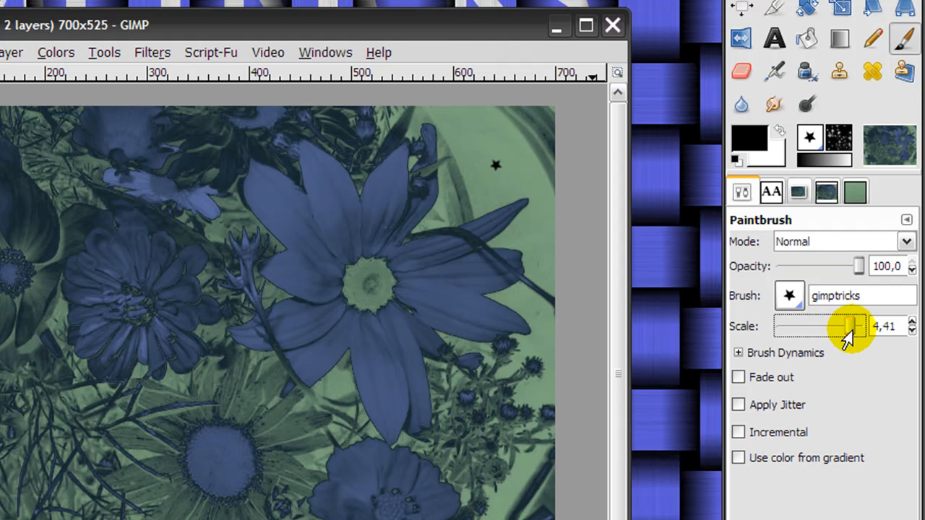
pyautogui.moveTo(845, 327); pyautogui.dragTo(824, 327)
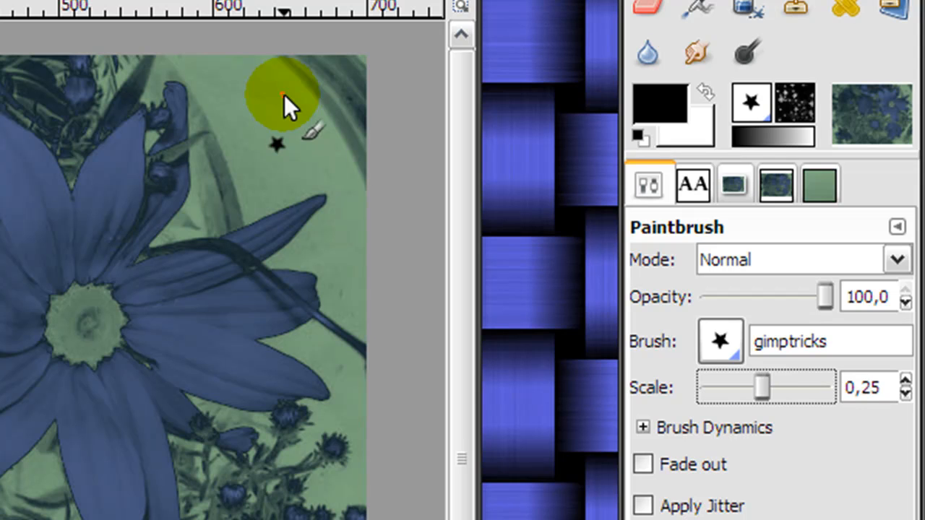
pyautogui.moveTo(763, 387); pyautogui.dragTo(787, 387)
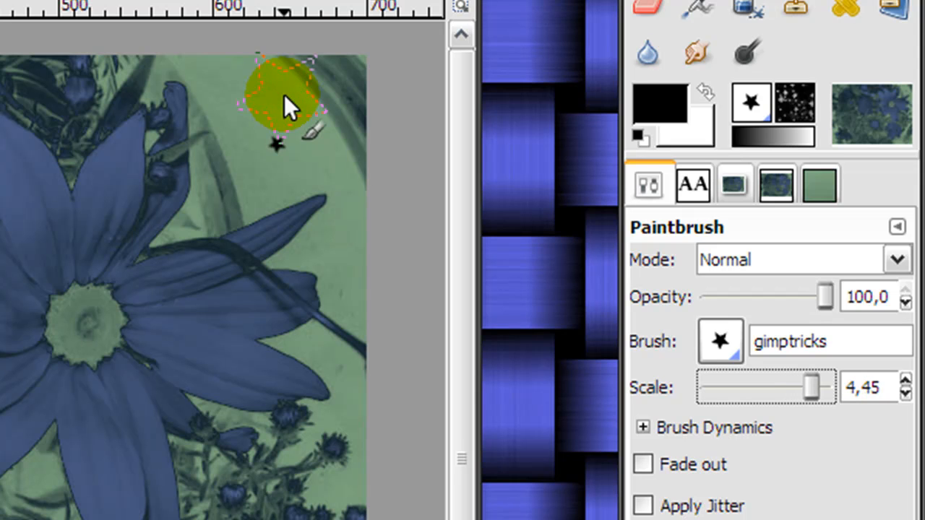
# Stamp black stars of different sizes near the flower image's top-right.
pyautogui.moveTo(289, 101); pyautogui.dragTo(289, 232)
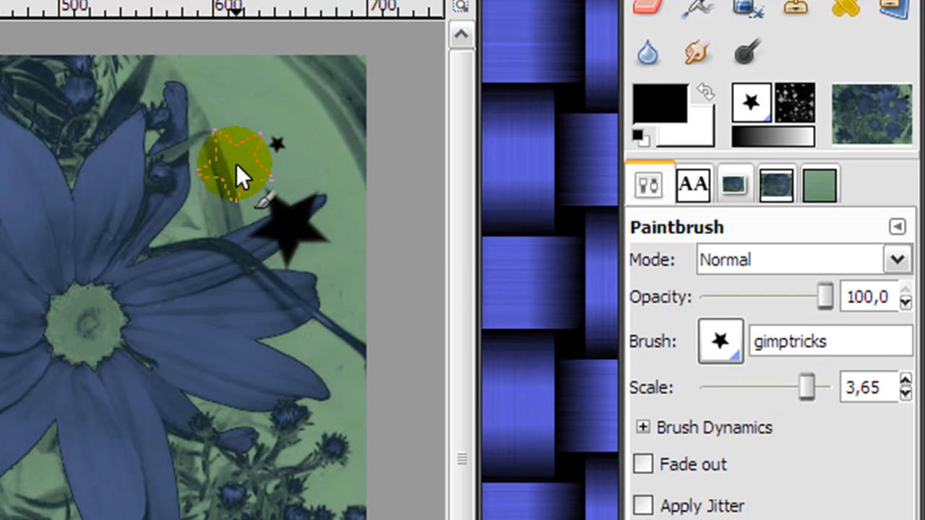
pyautogui.click(235, 162)
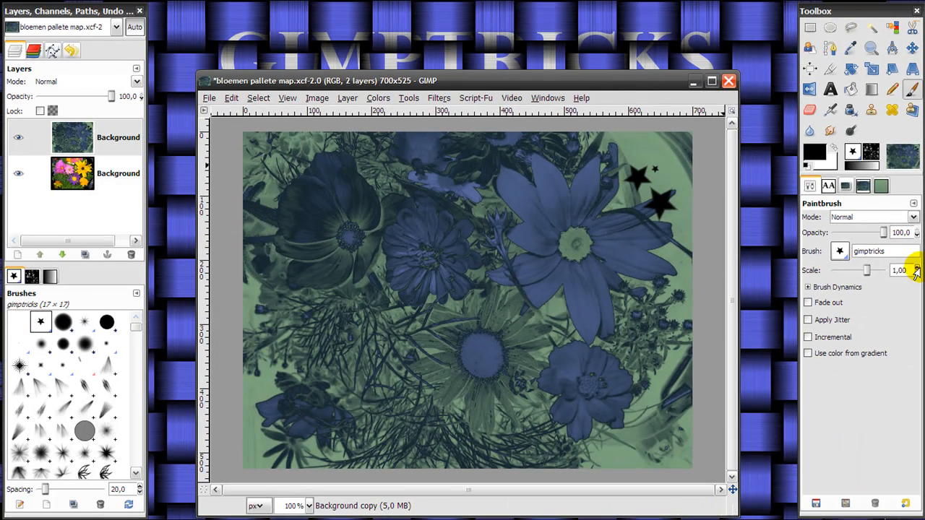
pyautogui.moveTo(838, 216)
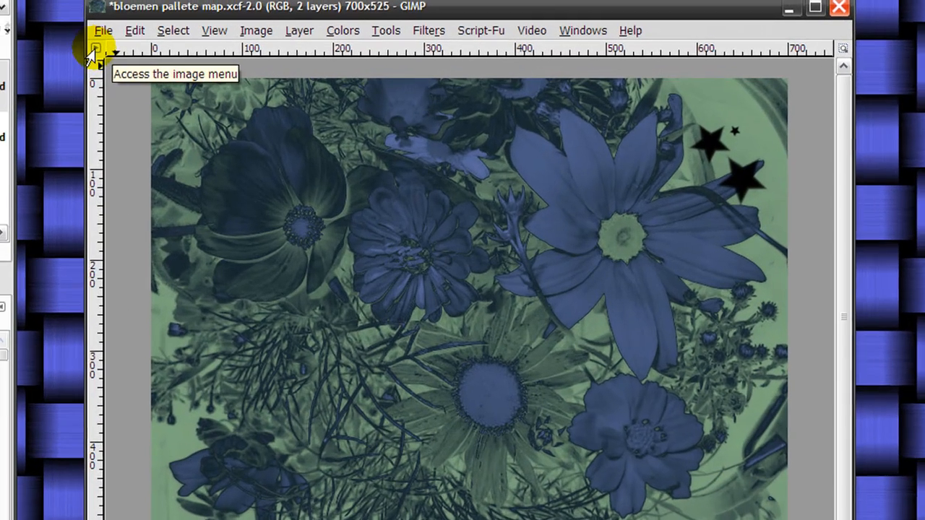
# Show the image menu from the canvas corner arrow and by right-clicking the canvas.
pyautogui.click(94, 55)
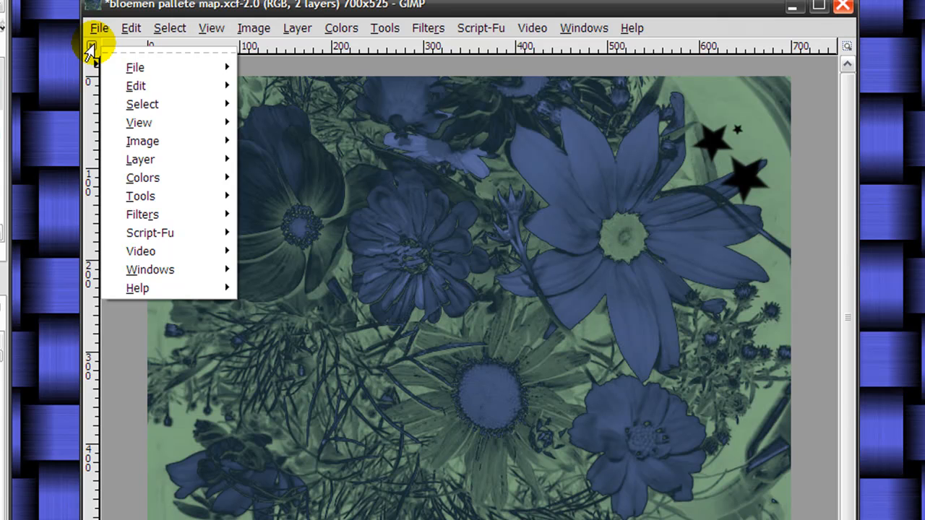
pyautogui.moveTo(150, 233)
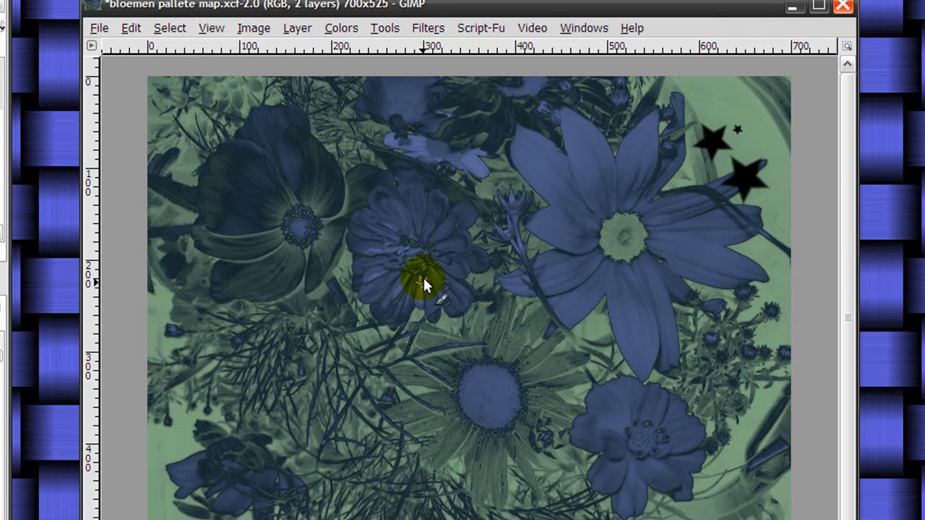
pyautogui.rightClick(427, 281)
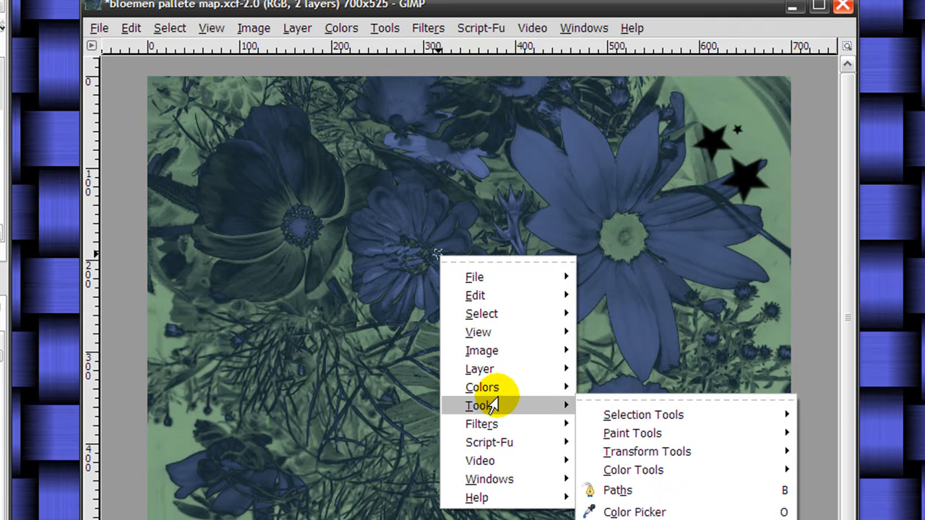
pyautogui.moveTo(469, 388)
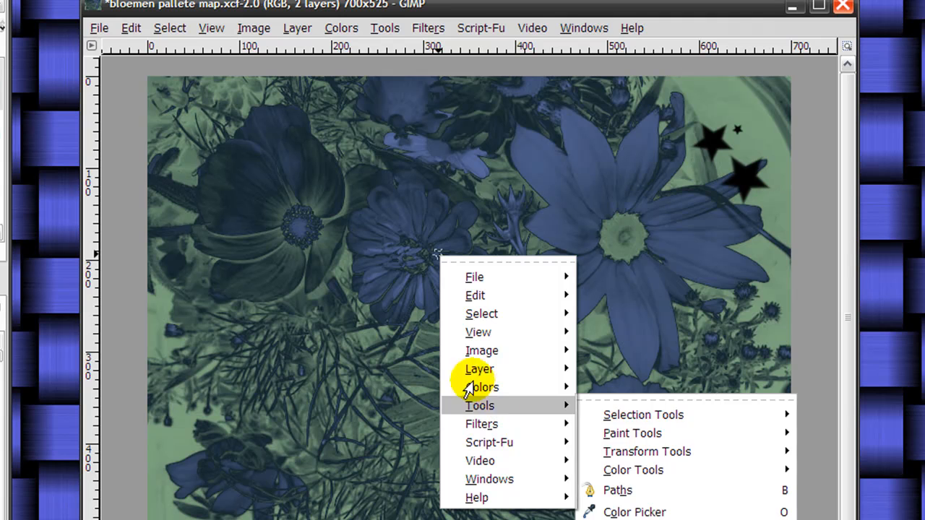
pyautogui.moveTo(479, 369)
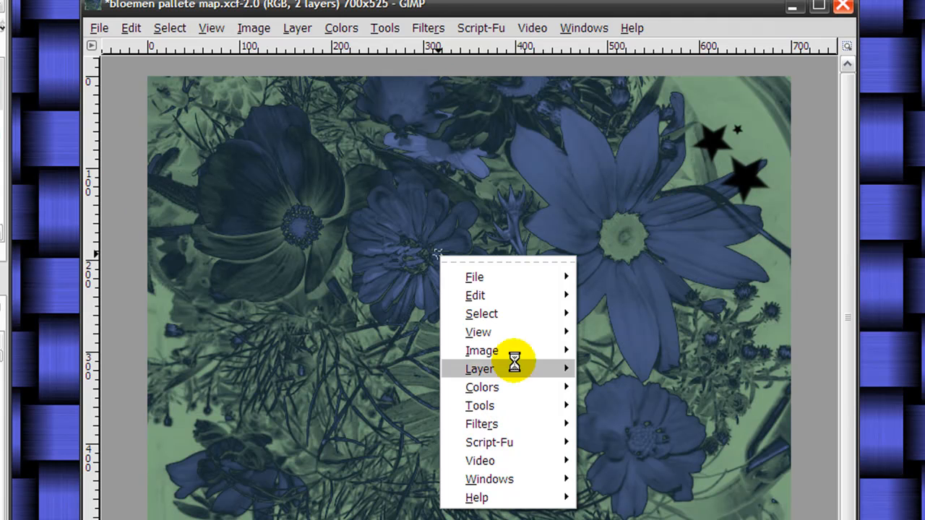
pyautogui.moveTo(488, 277)
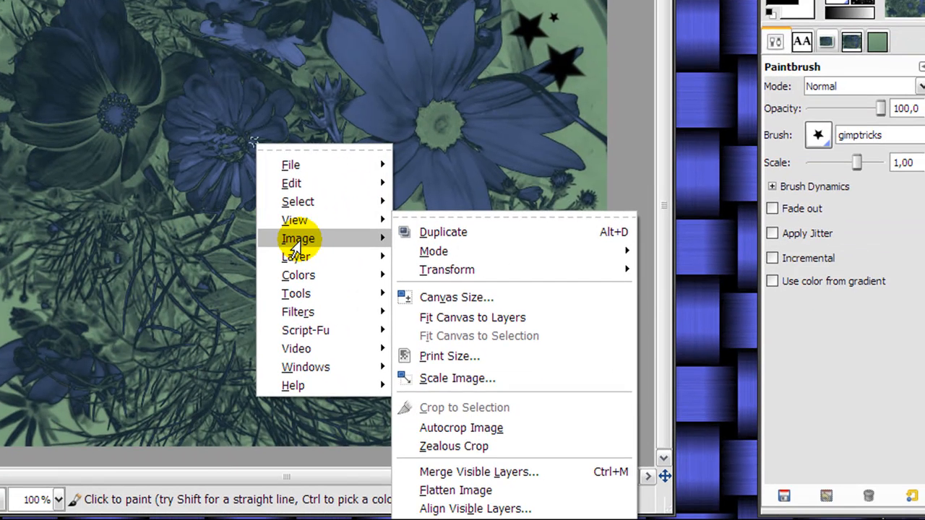
# Tear off the File > Create > Logos menu into a floating window, move it up, then close it.
pyautogui.click(289, 165)
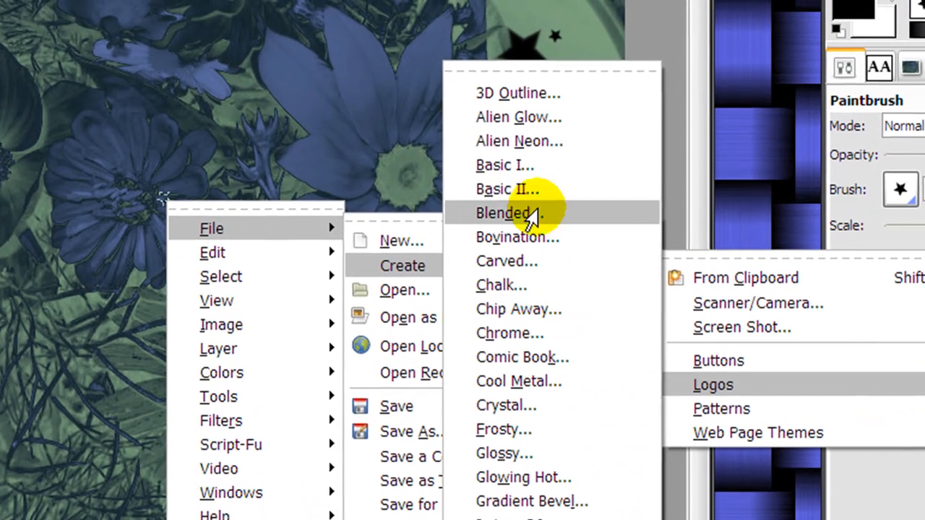
pyautogui.moveTo(578, 79)
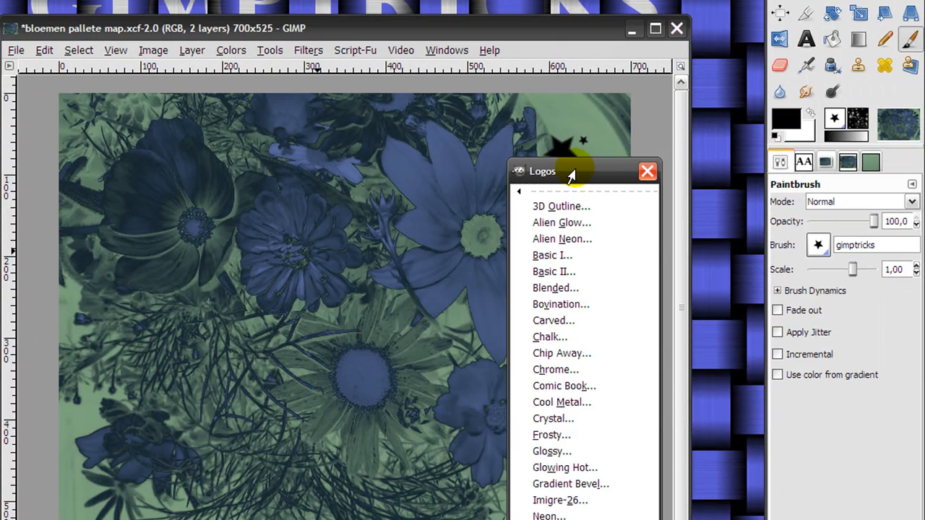
pyautogui.moveTo(563, 170); pyautogui.dragTo(604, 8)
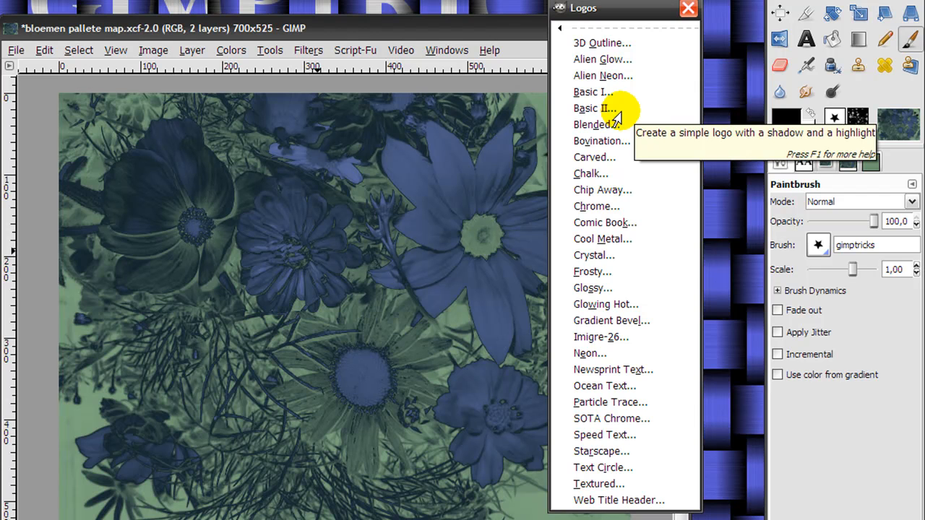
pyautogui.moveTo(643, 17)
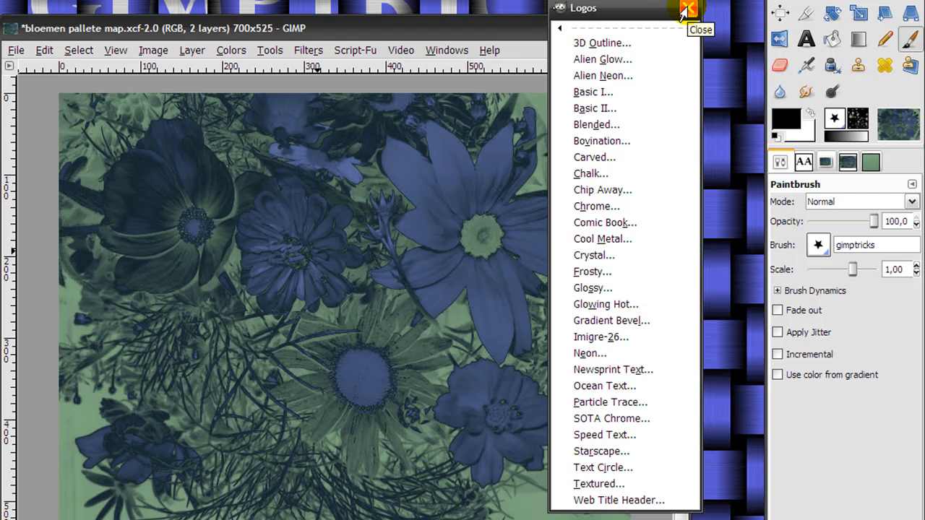
pyautogui.click(688, 8)
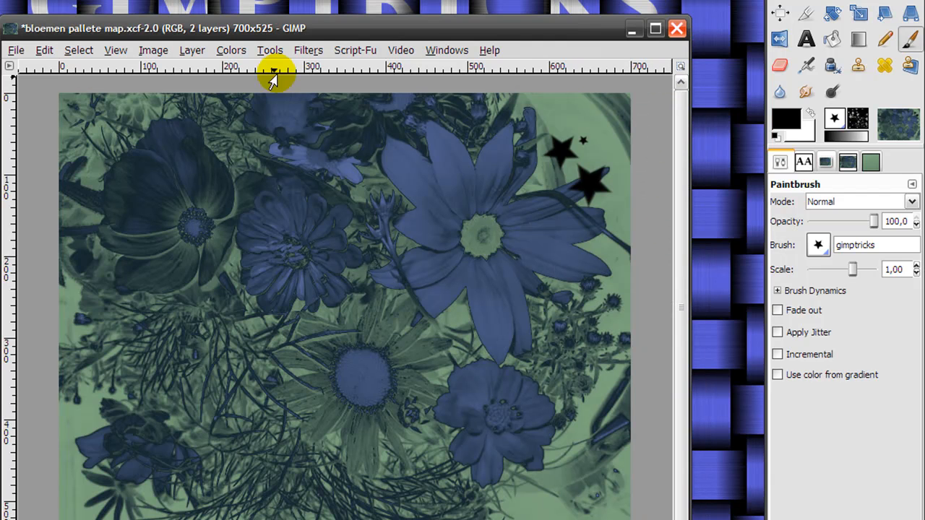
pyautogui.moveTo(286, 248)
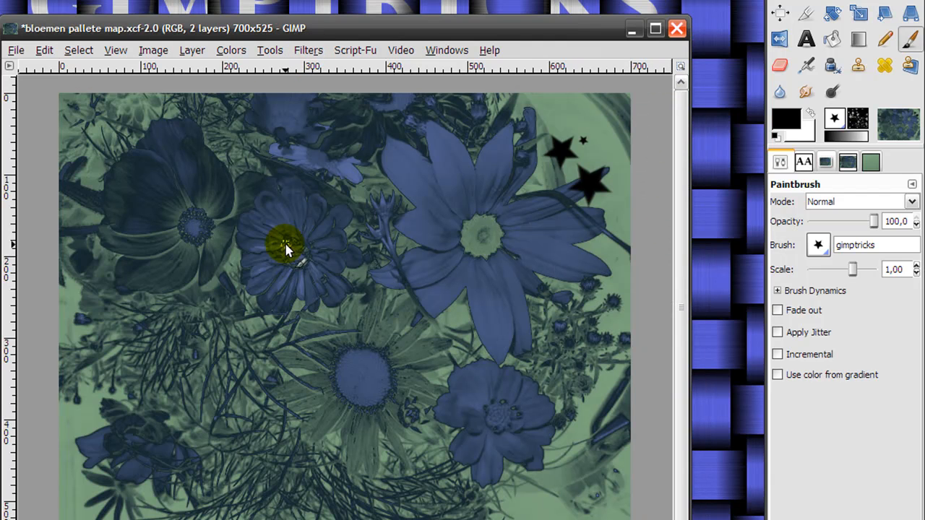
# Tear off Filters > Artistic into a floating menu and try the Apply Canvas filter.
pyautogui.rightClick(286, 249)
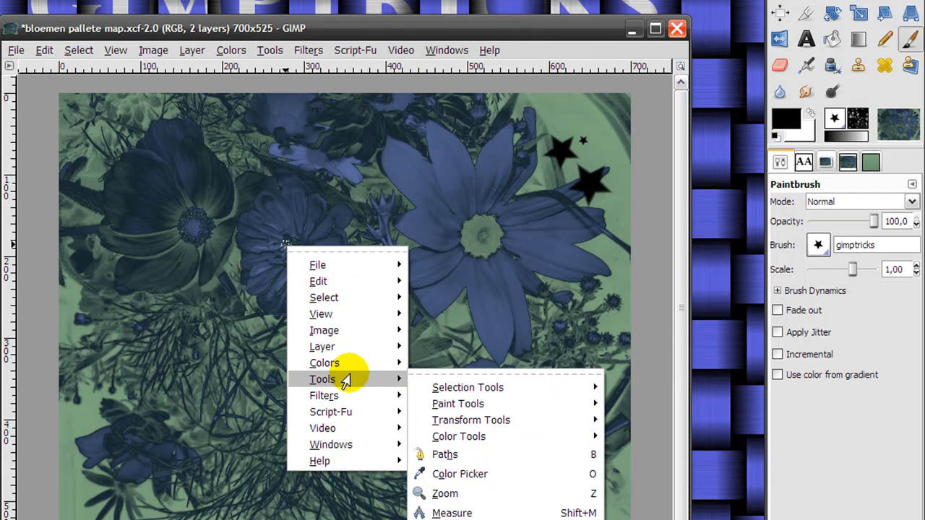
pyautogui.click(324, 396)
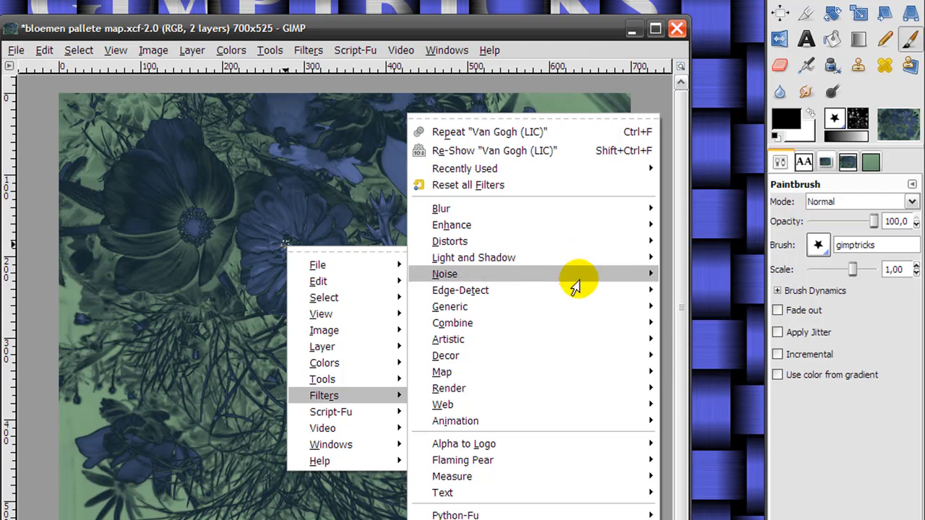
pyautogui.moveTo(581, 356)
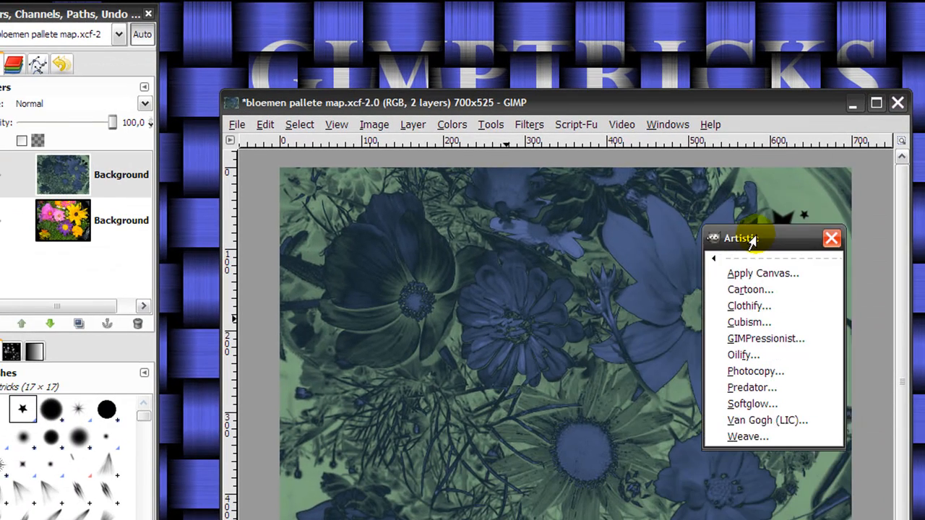
pyautogui.click(763, 272)
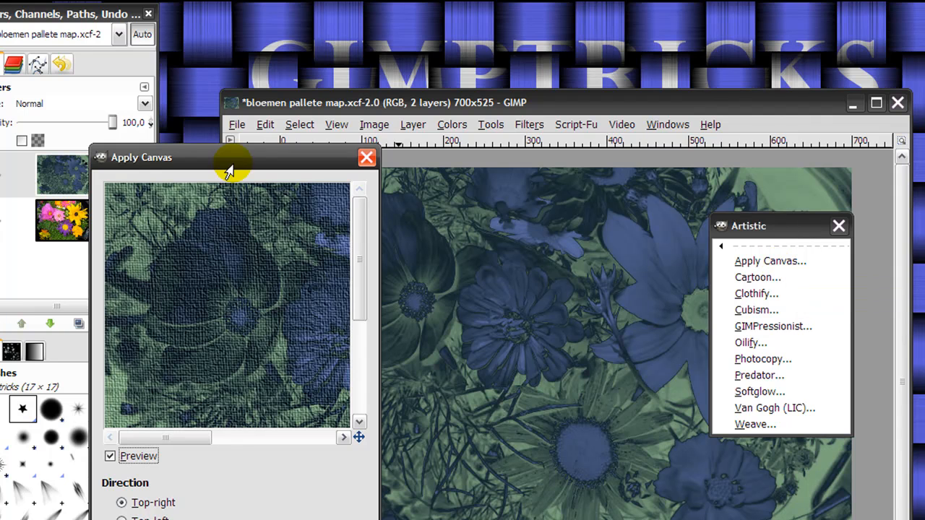
pyautogui.moveTo(367, 158)
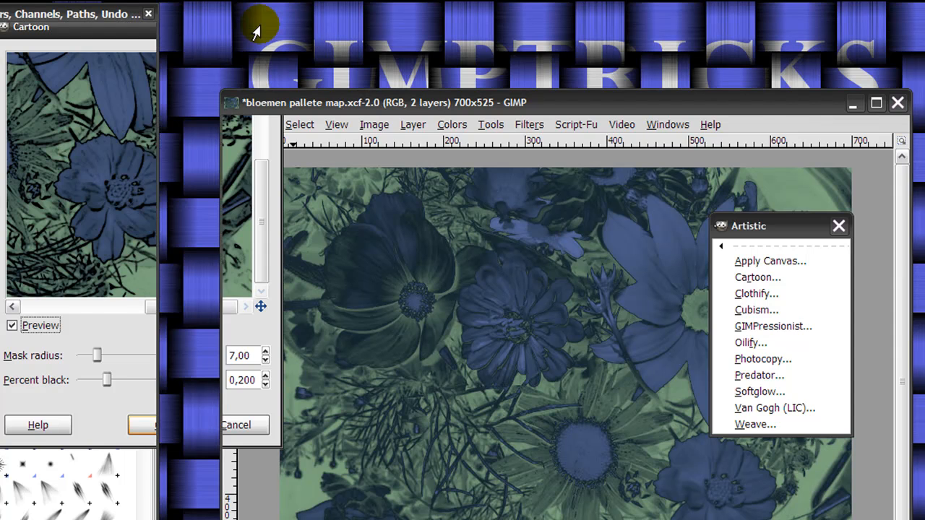
# Try the Cartoon filter from the floating list, cancel it and close the torn-off Artistic menu.
pyautogui.click(528, 125)
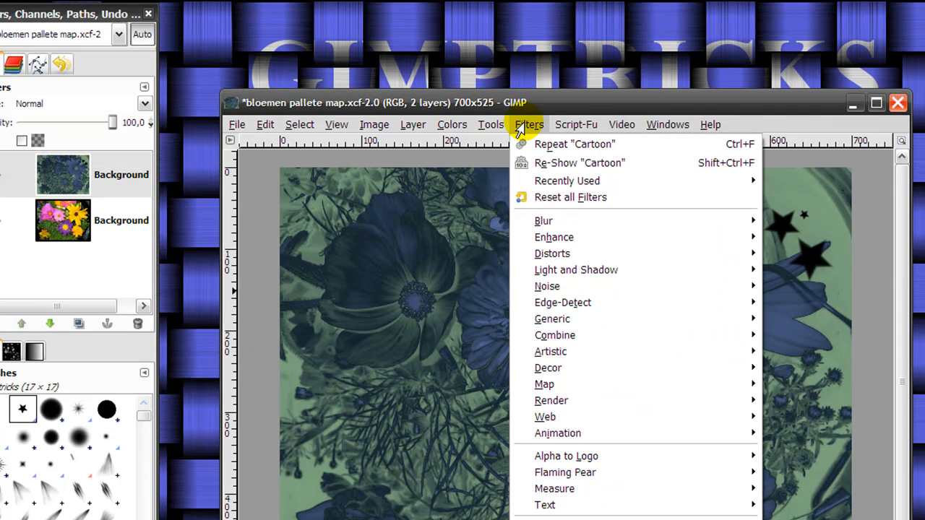
pyautogui.moveTo(851, 335)
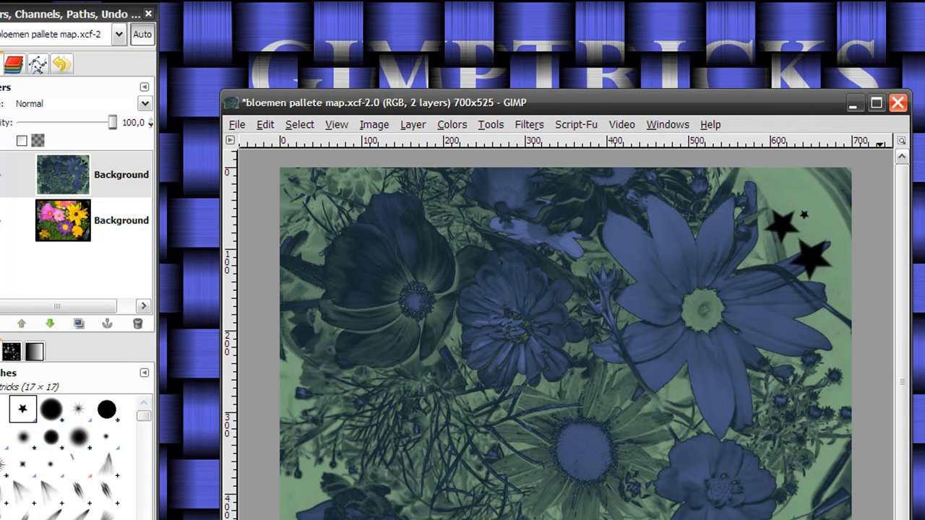
pyautogui.click(528, 124)
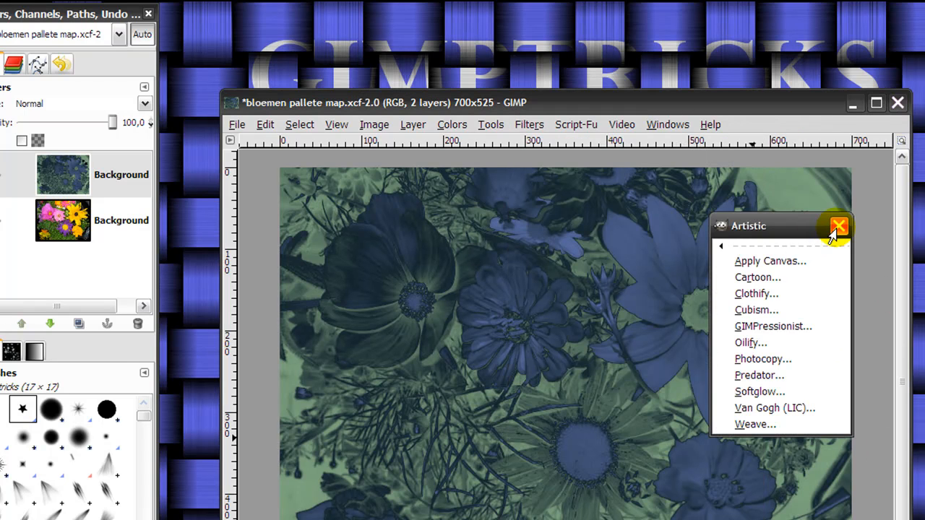
pyautogui.moveTo(838, 228)
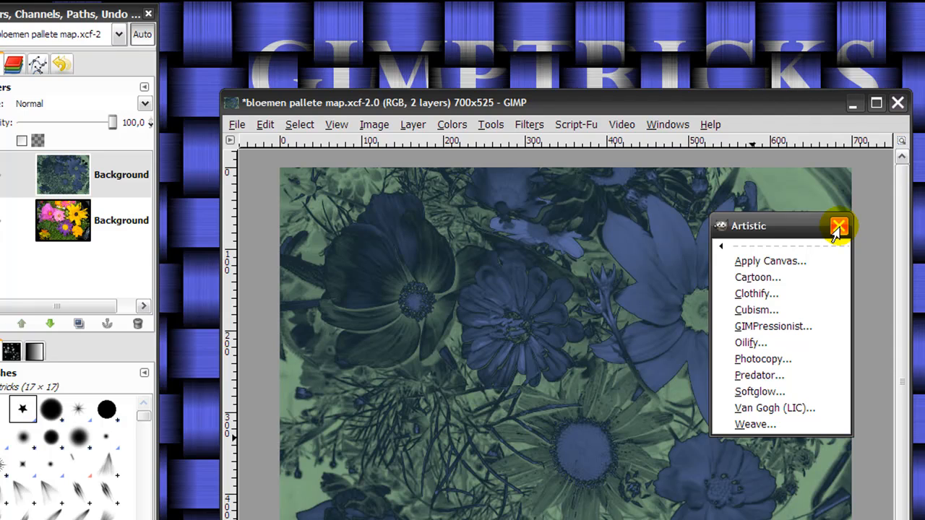
pyautogui.click(838, 227)
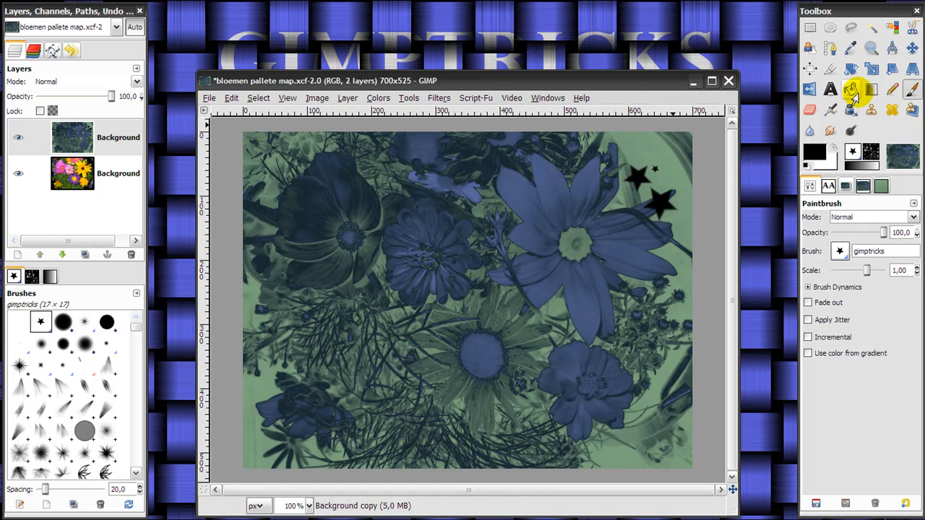
pyautogui.moveTo(851, 89)
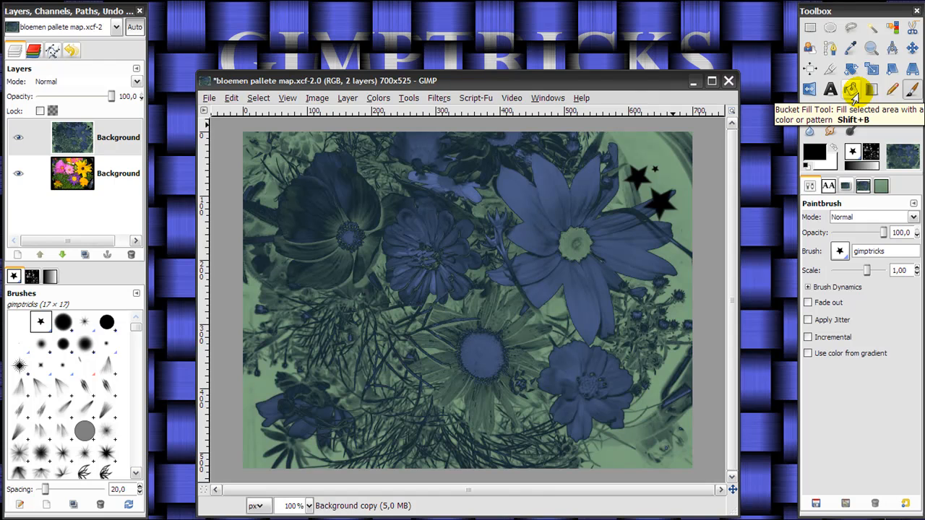
pyautogui.moveTo(855, 98)
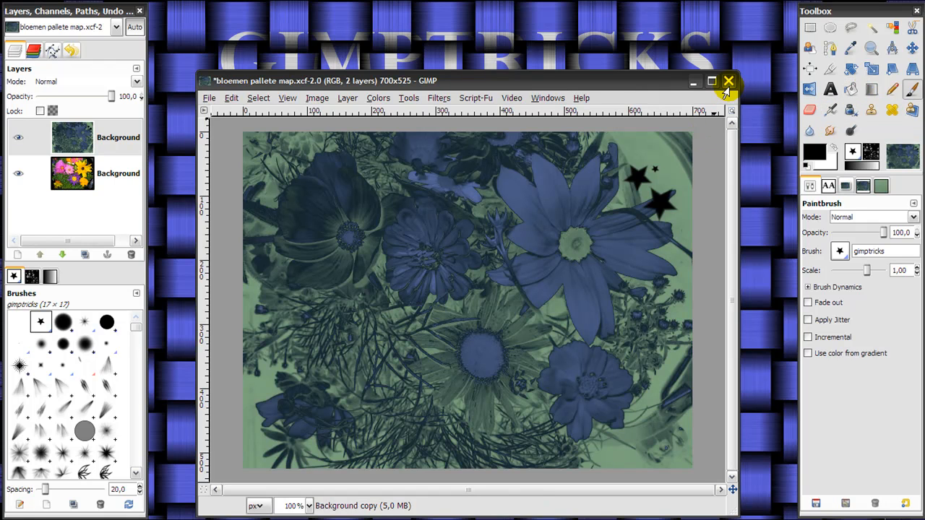
pyautogui.moveTo(728, 81)
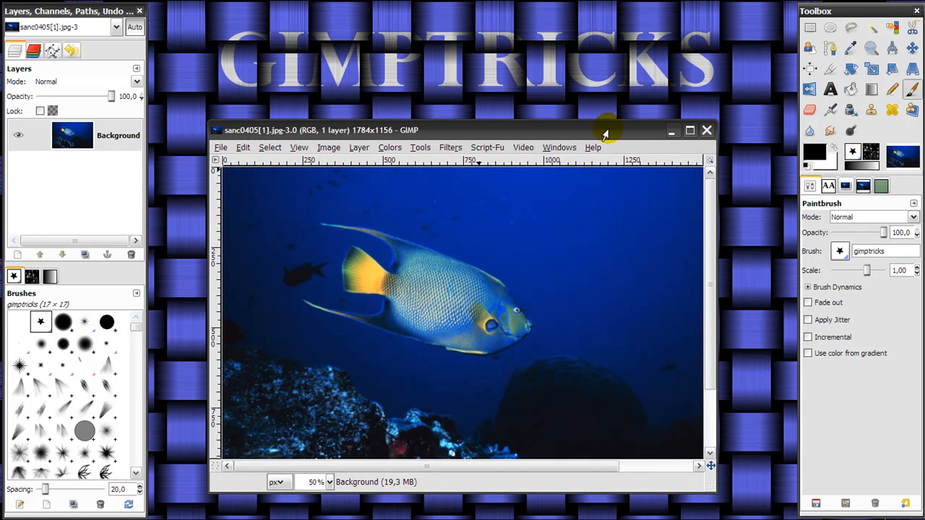
pyautogui.moveTo(489, 263)
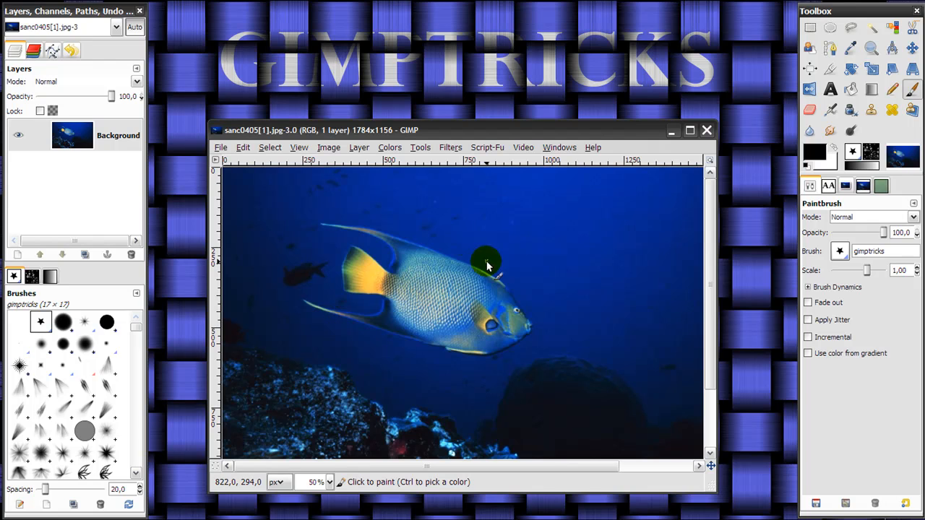
pyautogui.moveTo(520, 316)
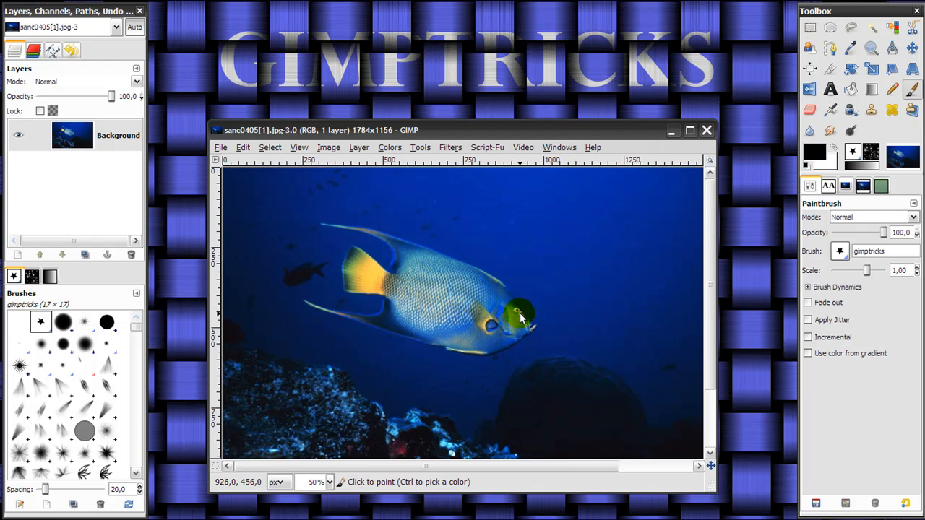
pyautogui.moveTo(445, 339)
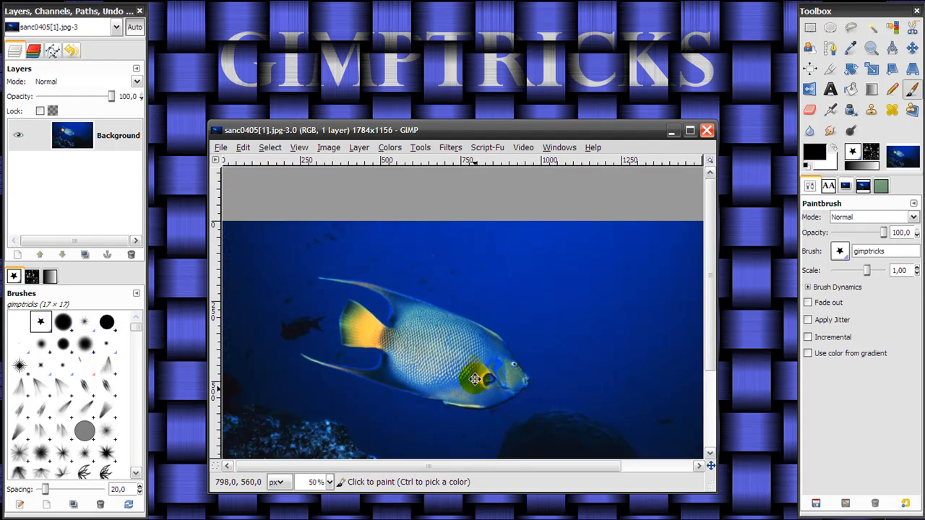
pyautogui.scroll(-3)
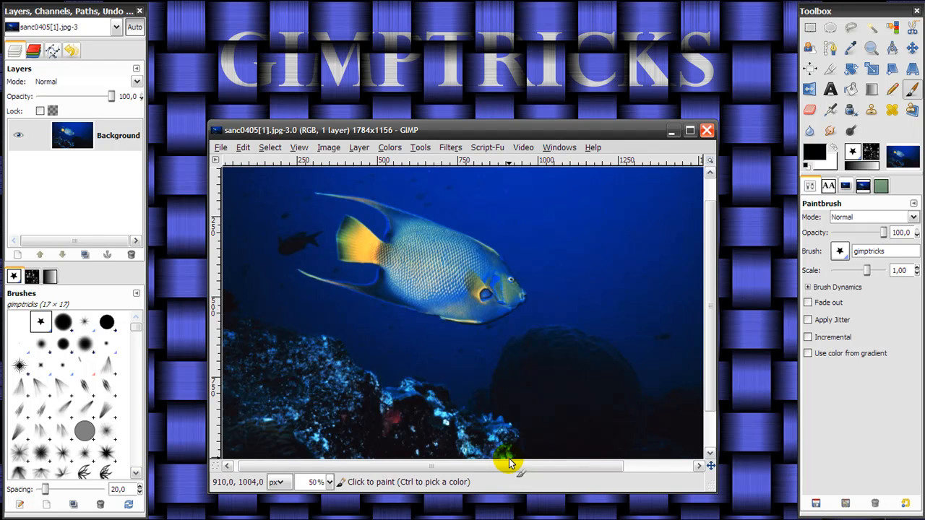
pyautogui.scroll(-3)
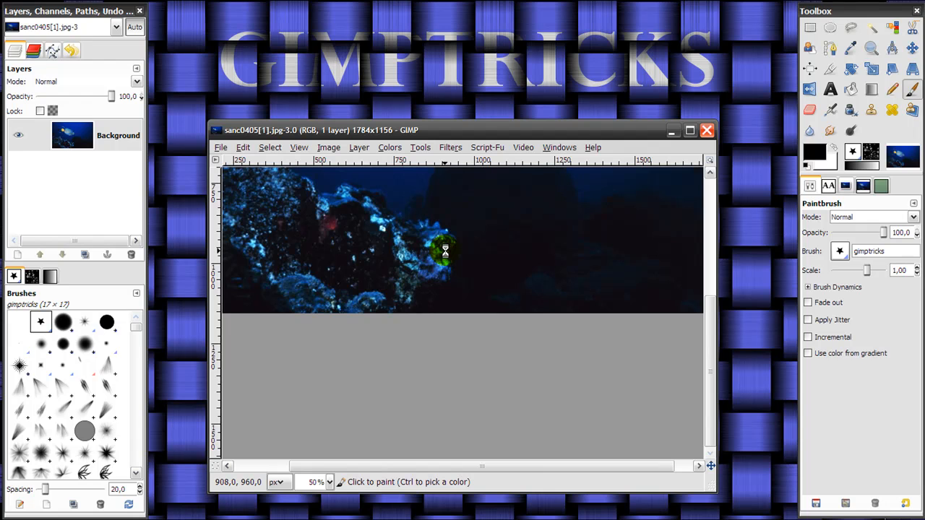
pyautogui.scroll(-3)
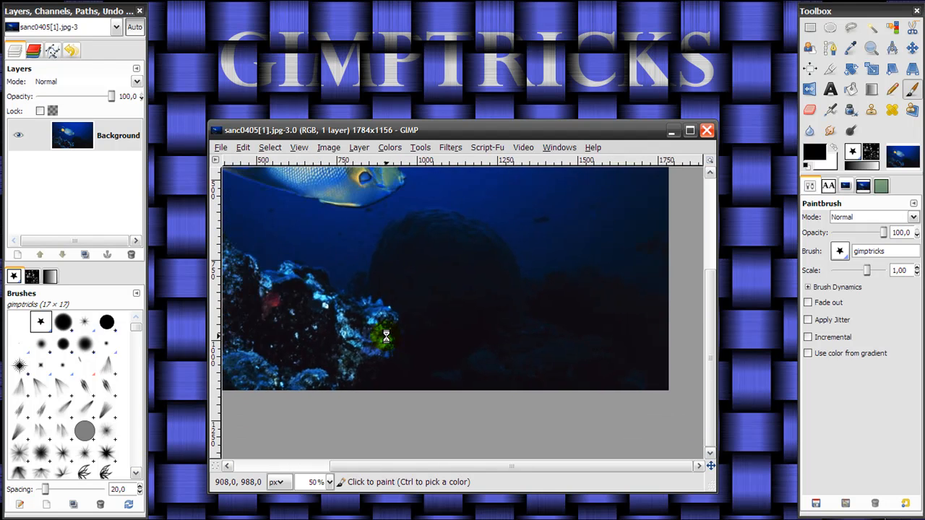
pyautogui.scroll(-3)
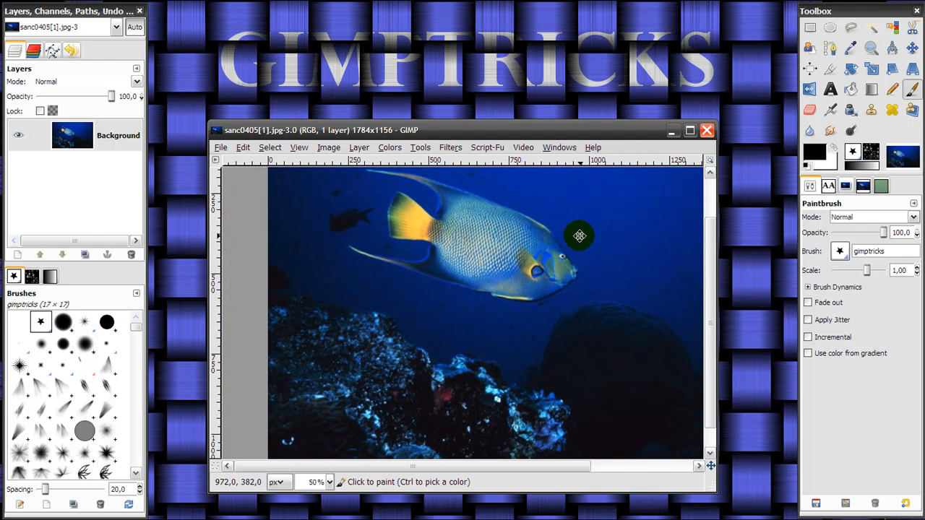
pyautogui.hscroll(3)
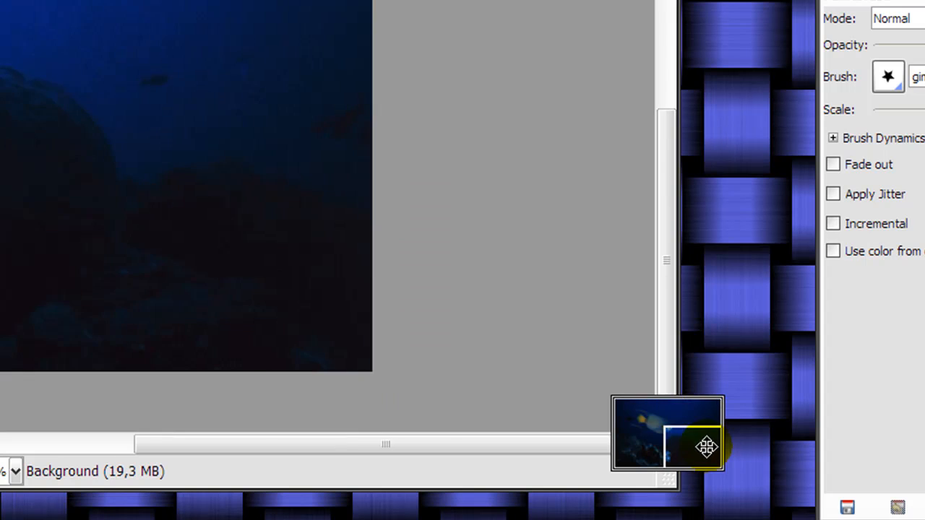
# Drag the Navigate preview rectangle to bring the angelfish back into view.
pyautogui.moveTo(707, 446); pyautogui.dragTo(649, 416)
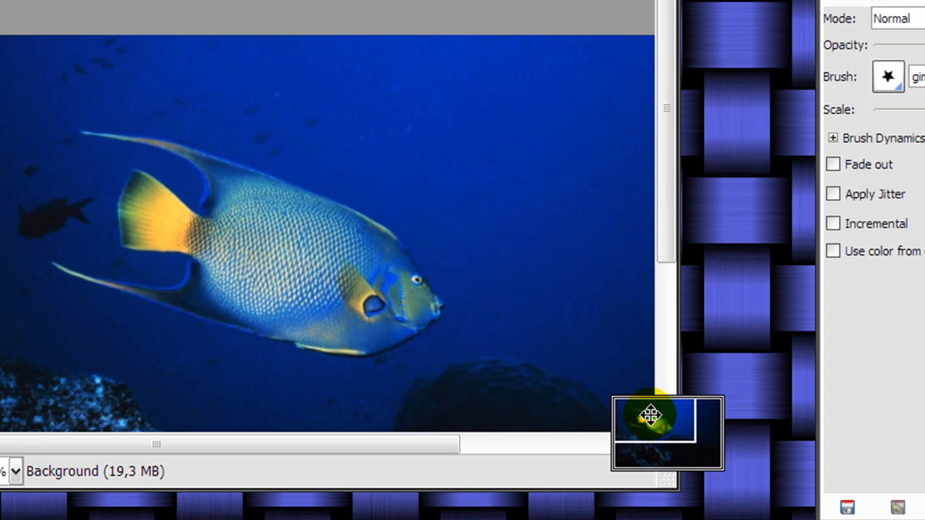